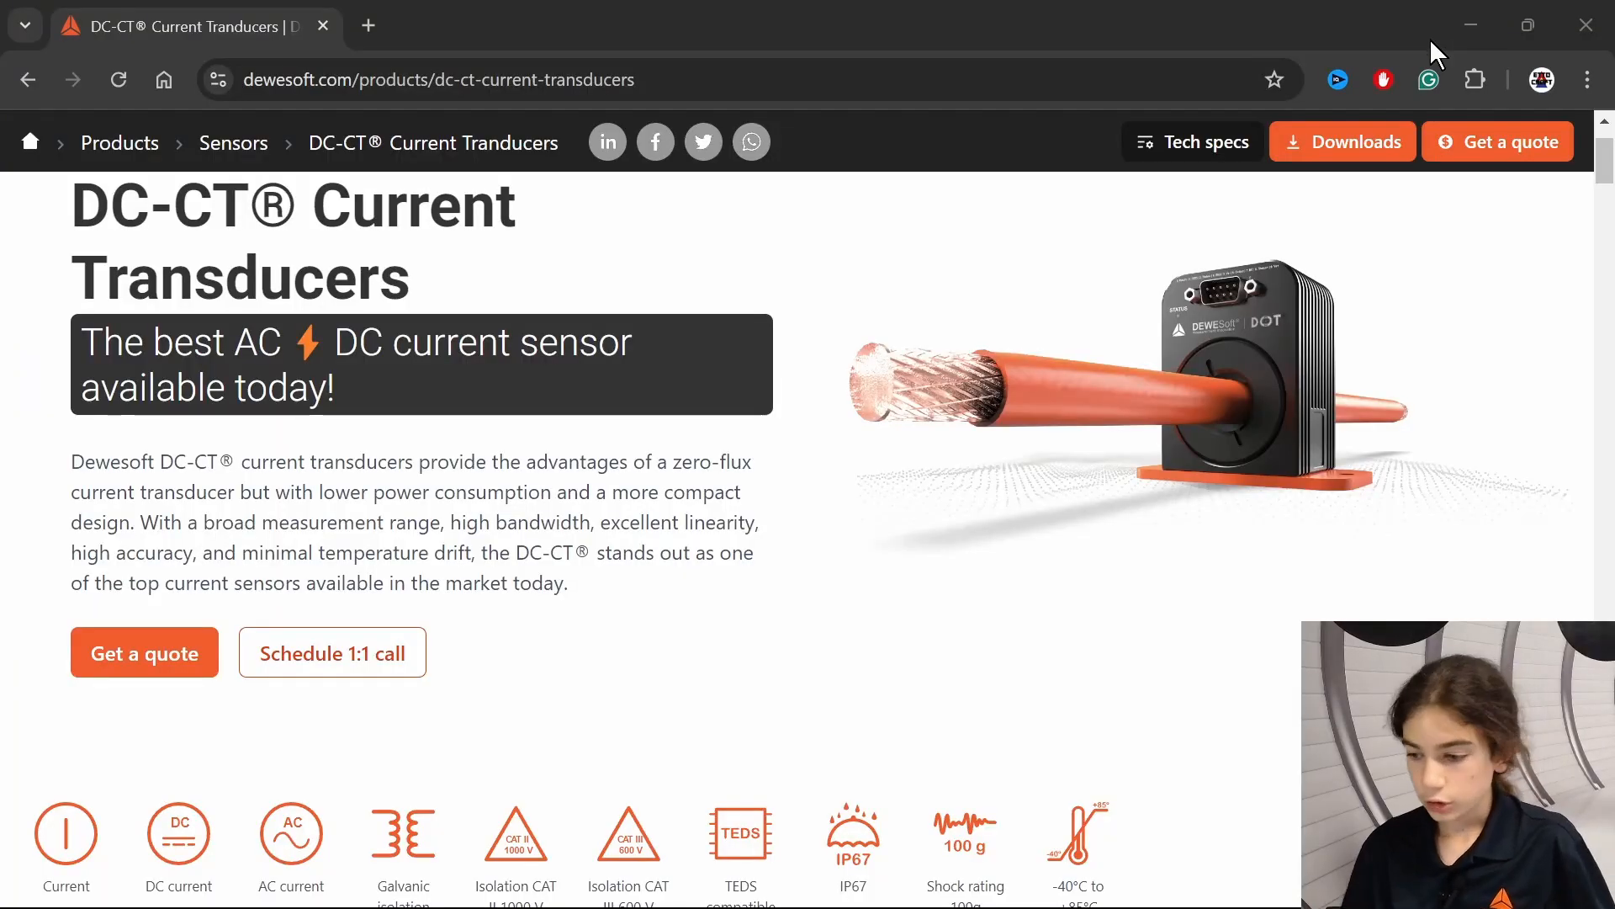
# Launch DewesoftX from the Windows Start menu.
pyautogui.click(189, 878)
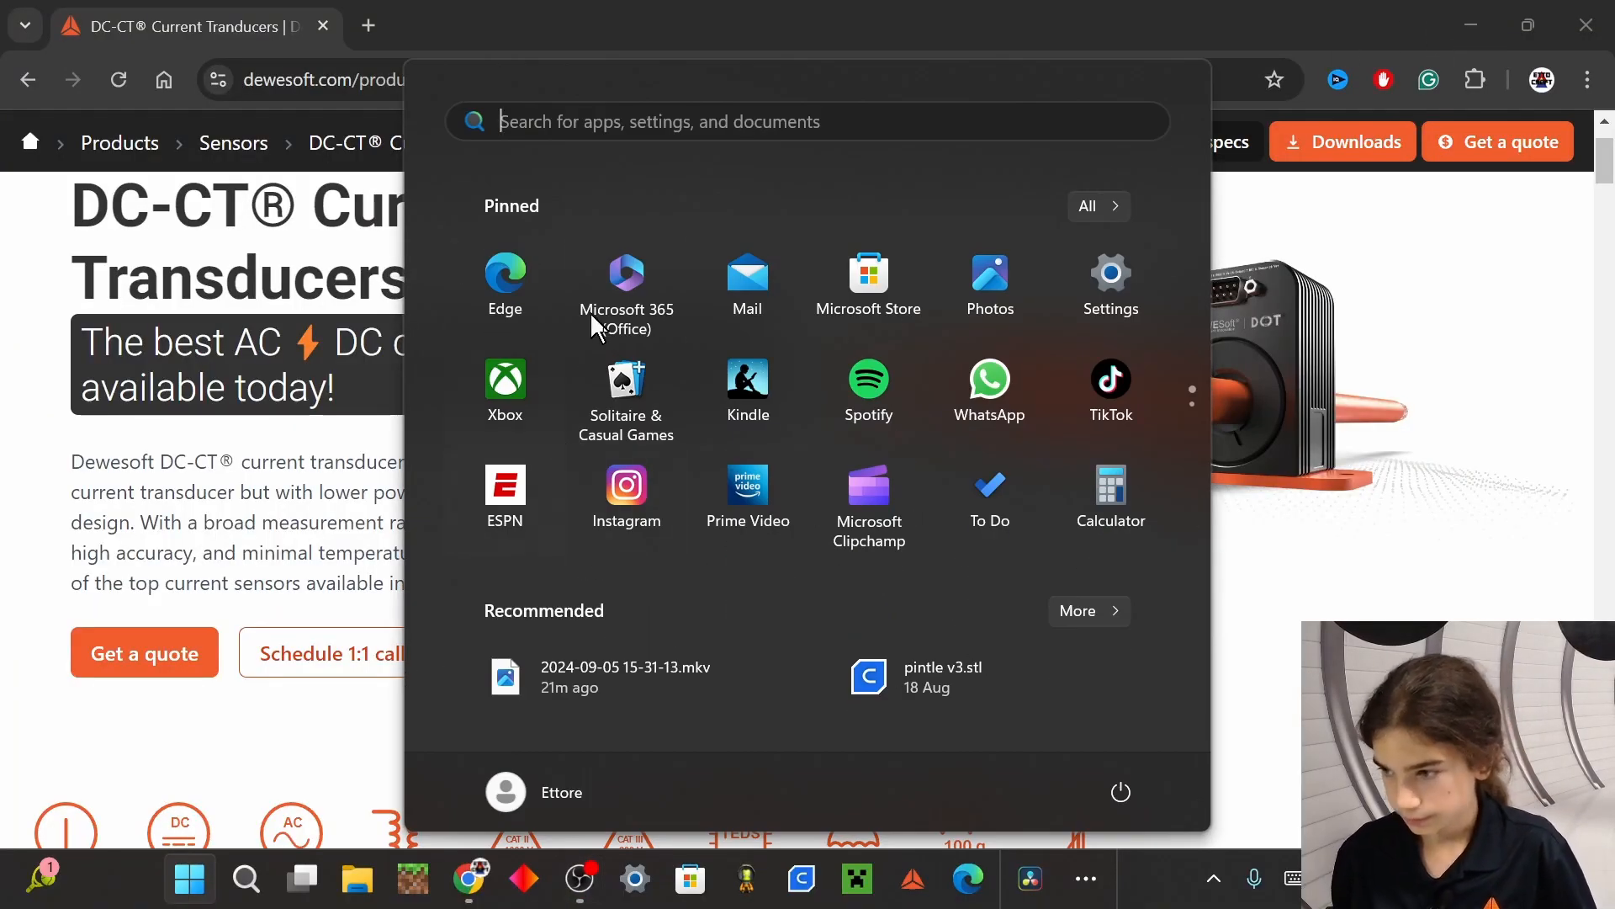
pyautogui.click(910, 879)
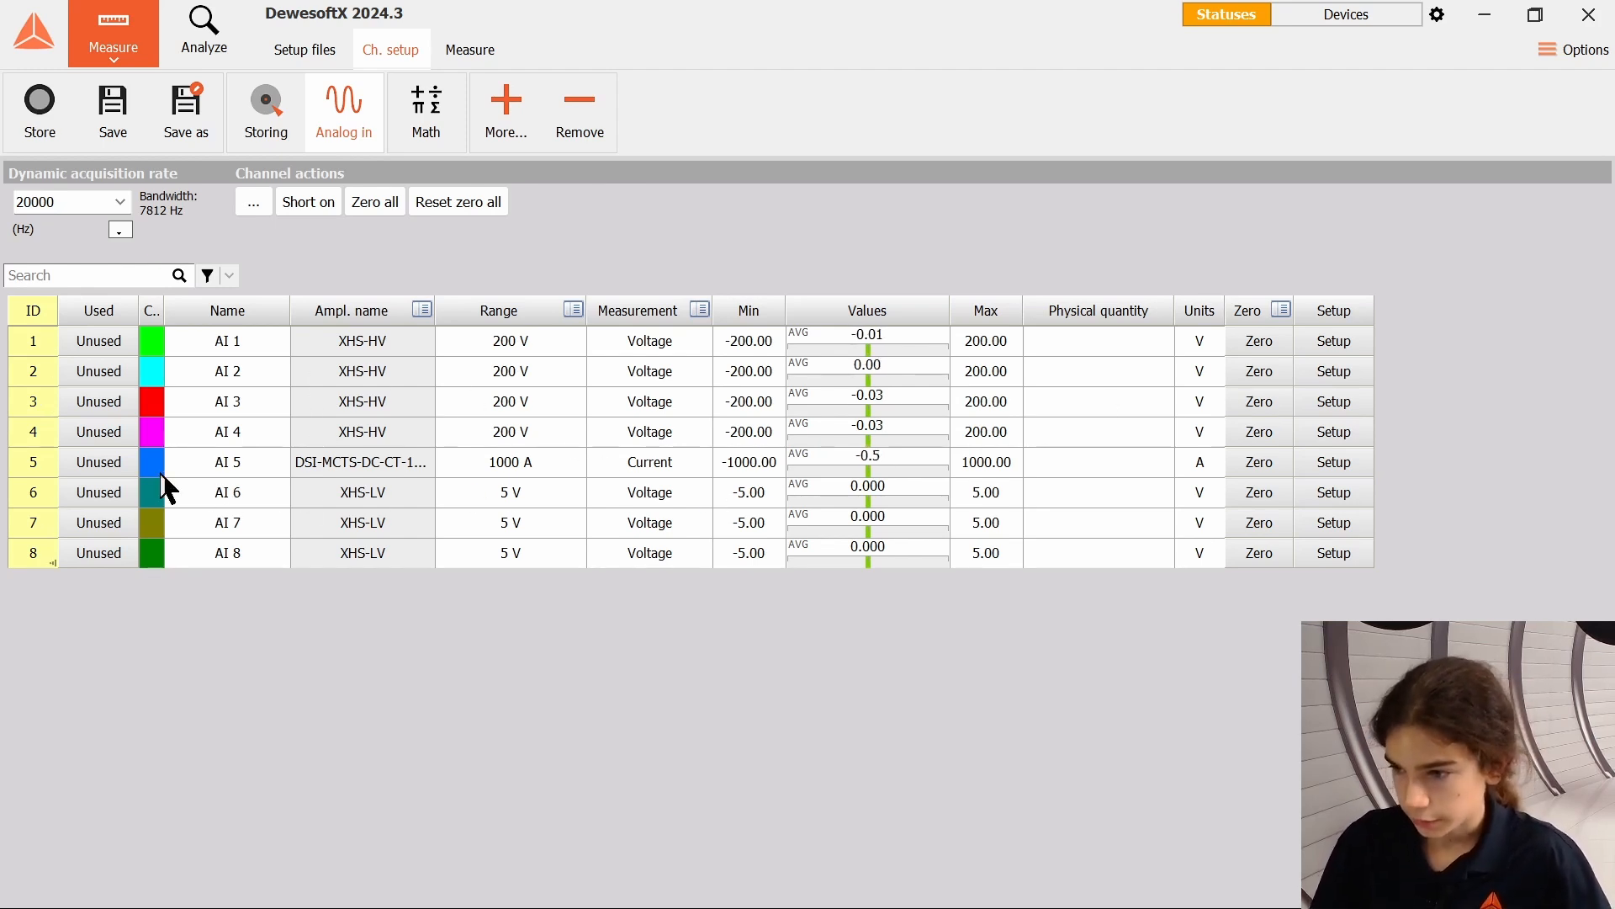
# Set AI 5 to Used with a 1000 A range and start live measurement.
pyautogui.click(98, 462)
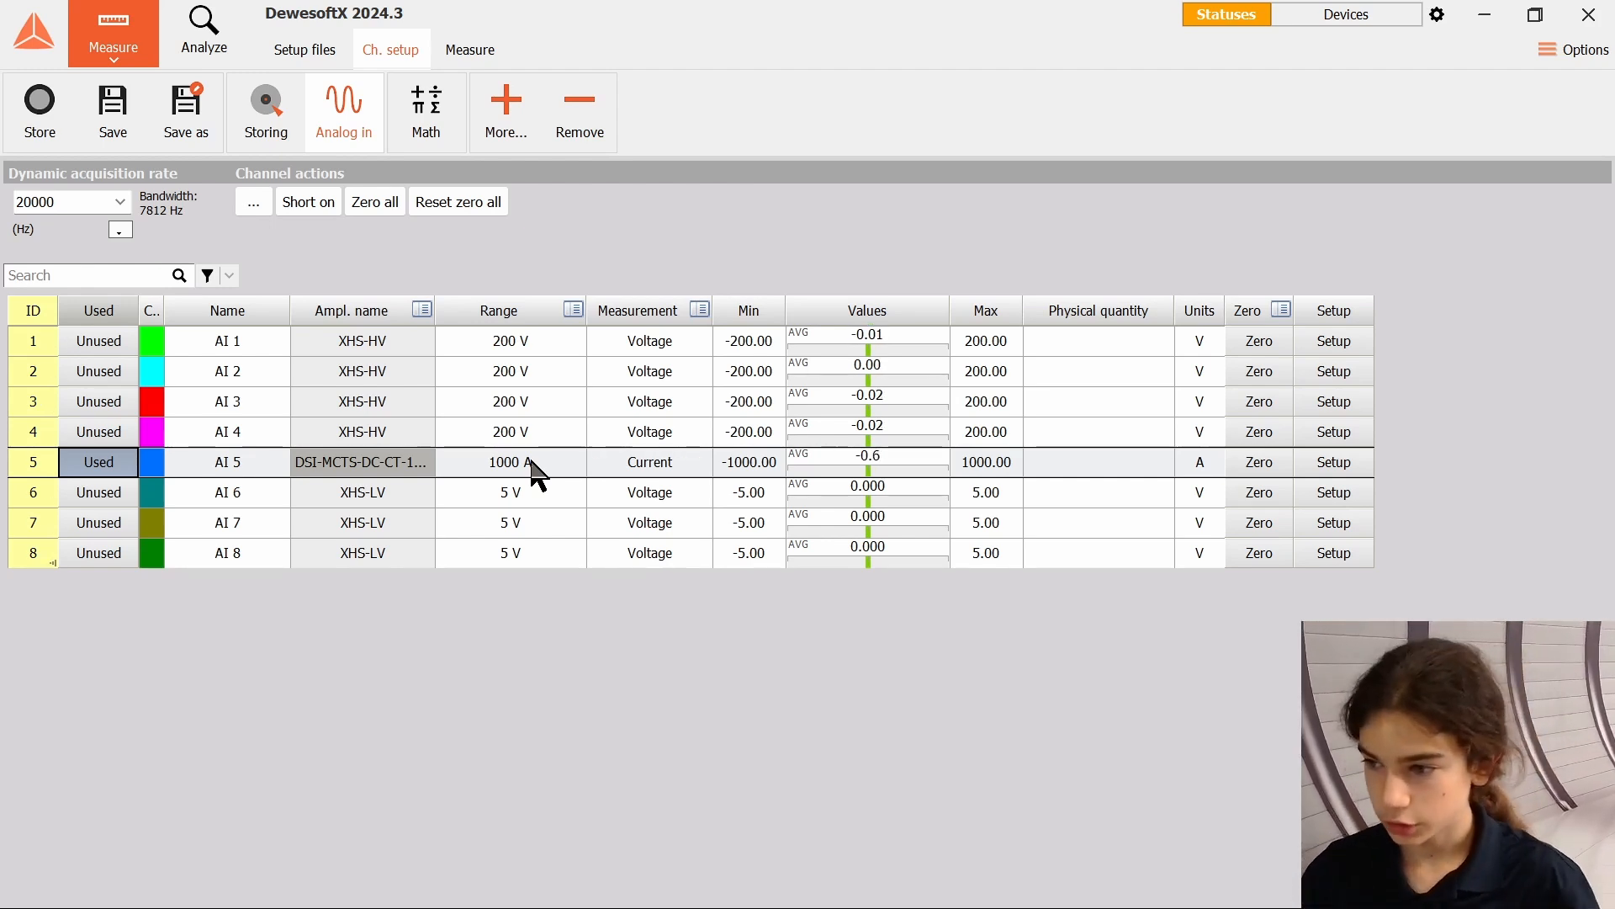
pyautogui.click(510, 462)
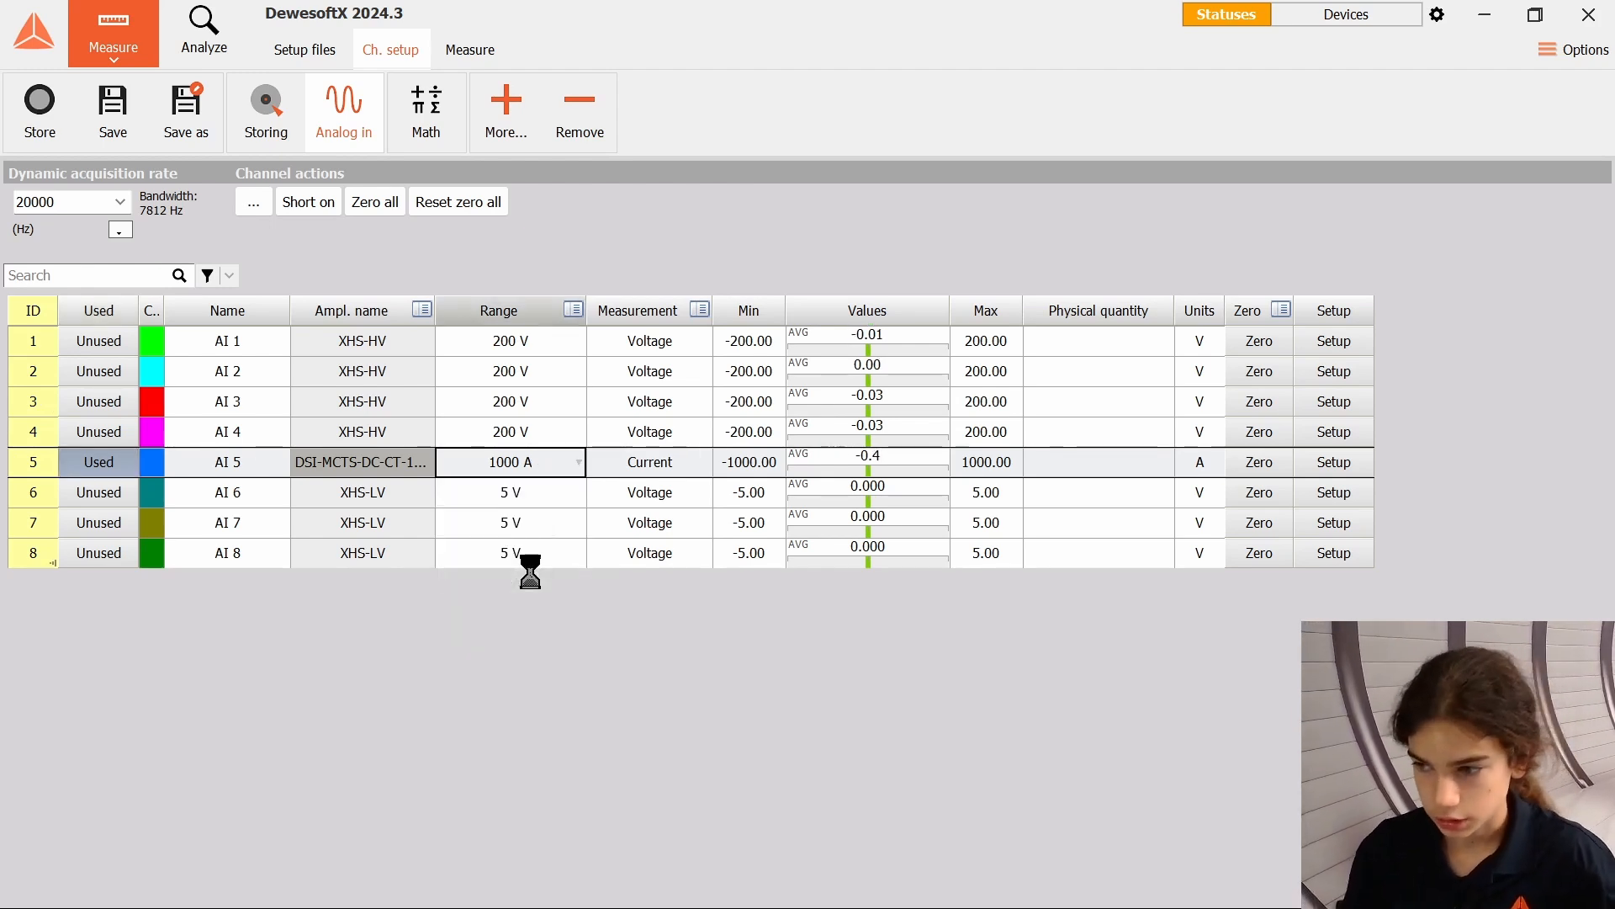
pyautogui.click(468, 50)
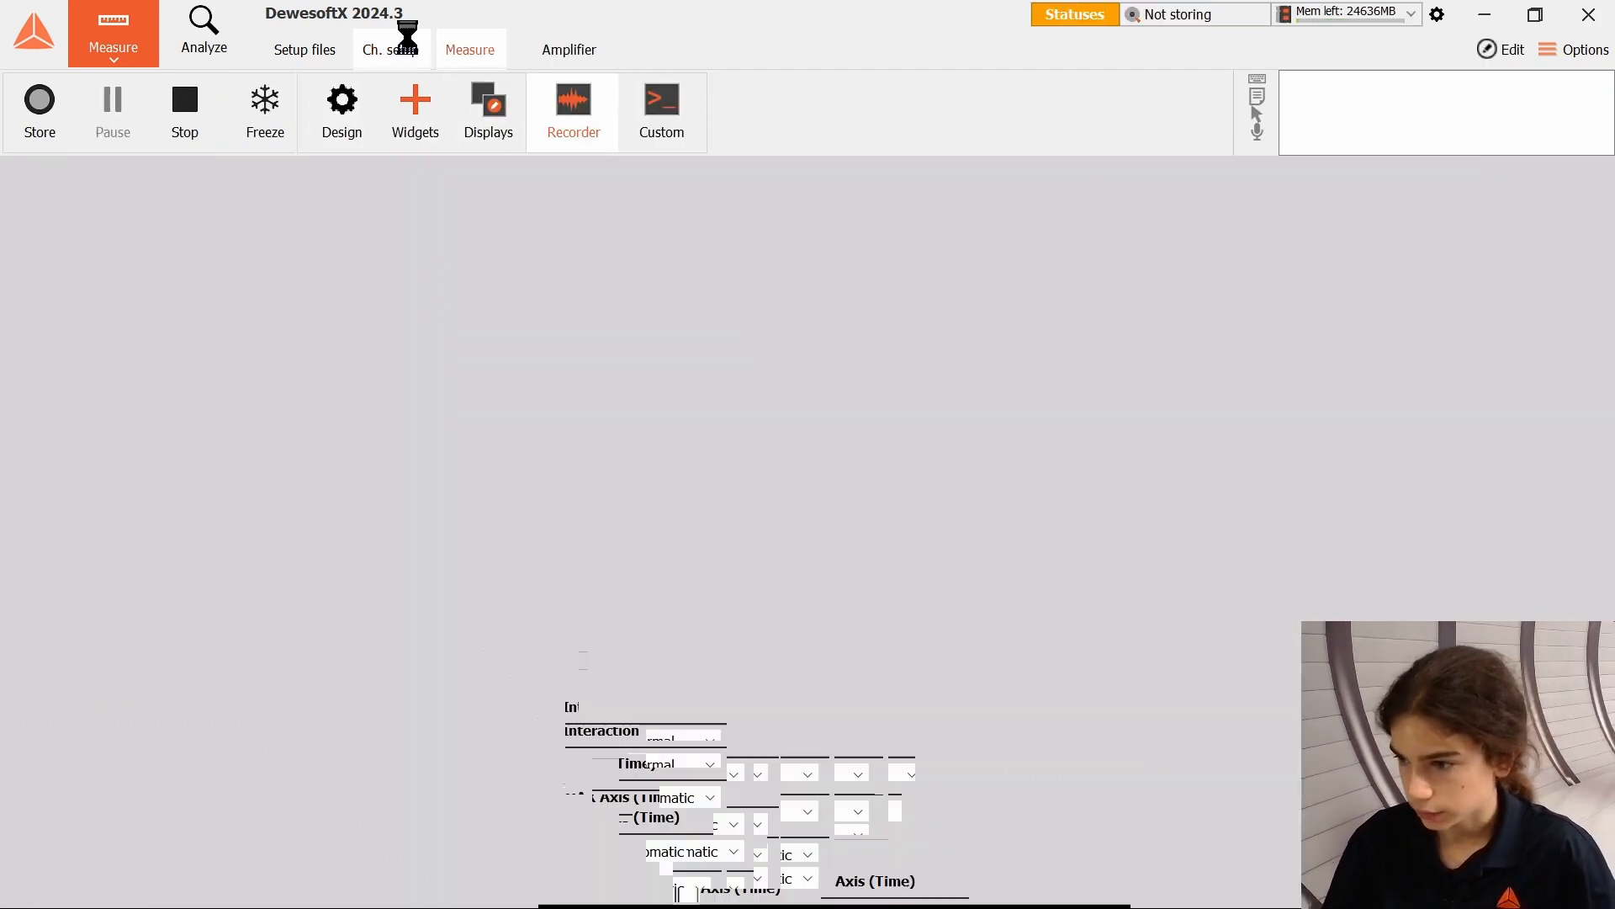
# Check AI 5's 168 A range in channel setup, then return to live measurement.
pyautogui.click(389, 50)
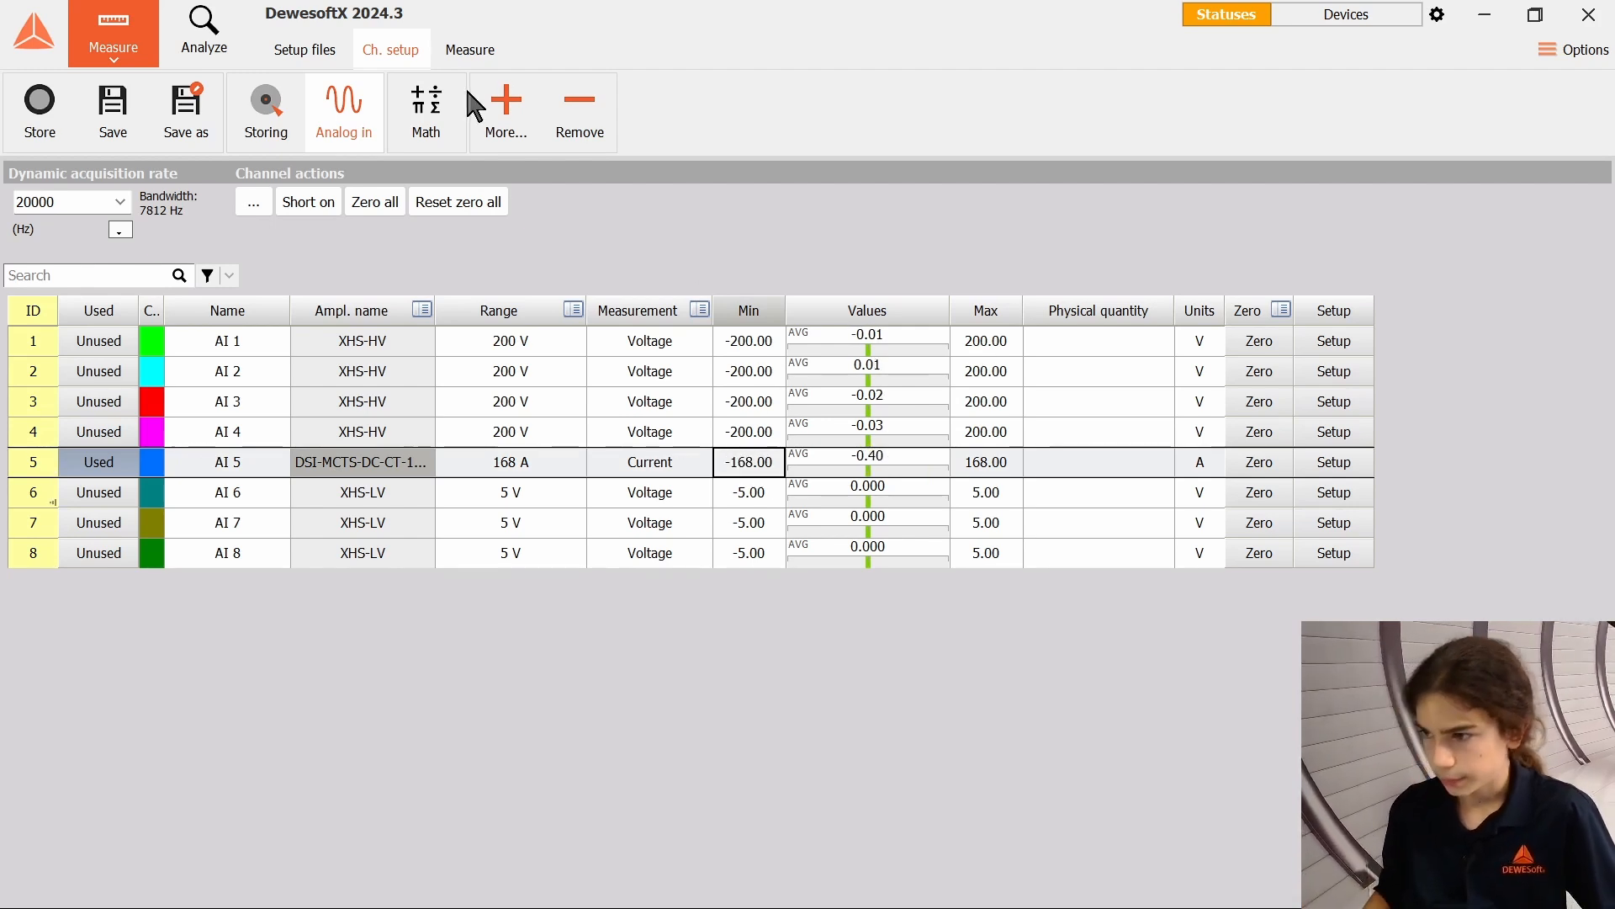
pyautogui.click(470, 50)
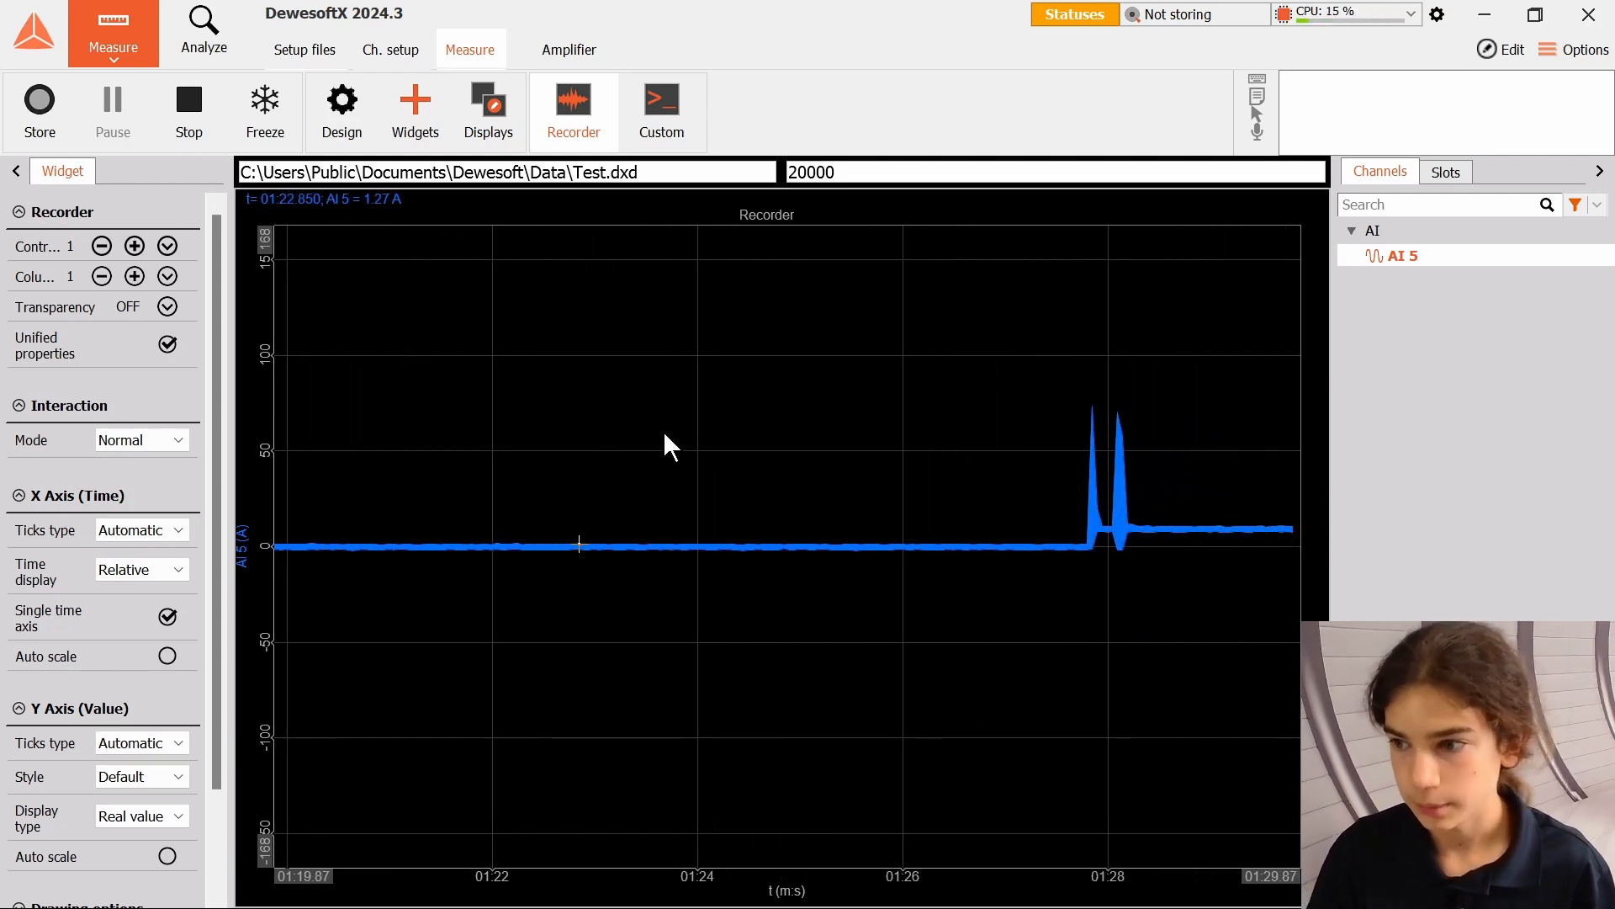
# Zoom the recorder into the roughly 73 A short-circuit peak, then return to channel setup.
pyautogui.click(265, 111)
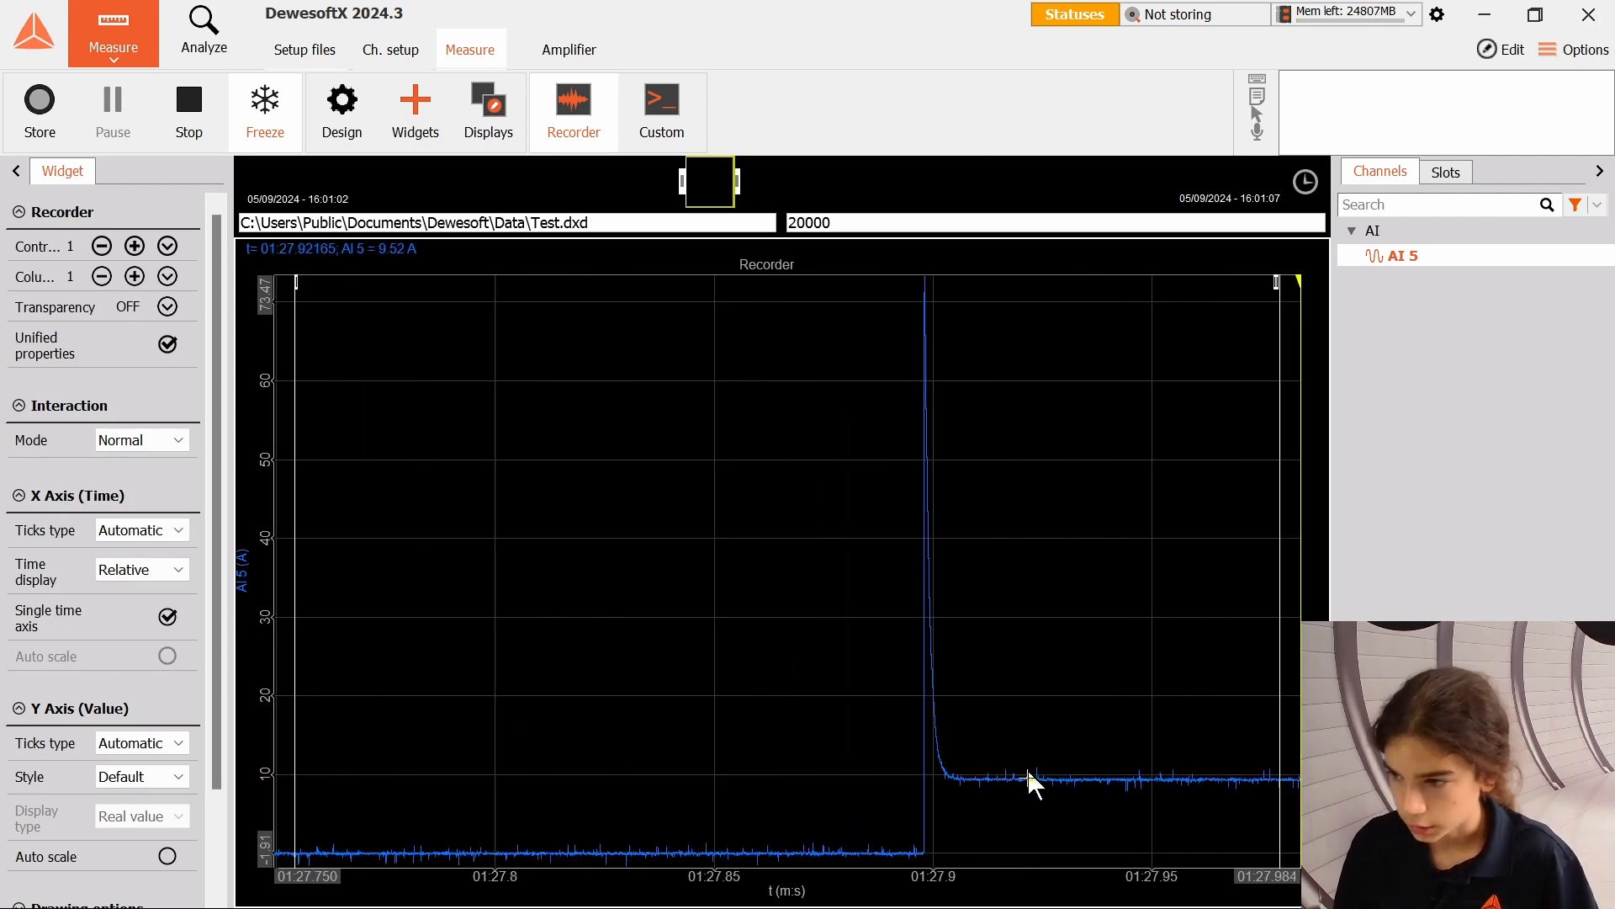
pyautogui.moveTo(1147, 732)
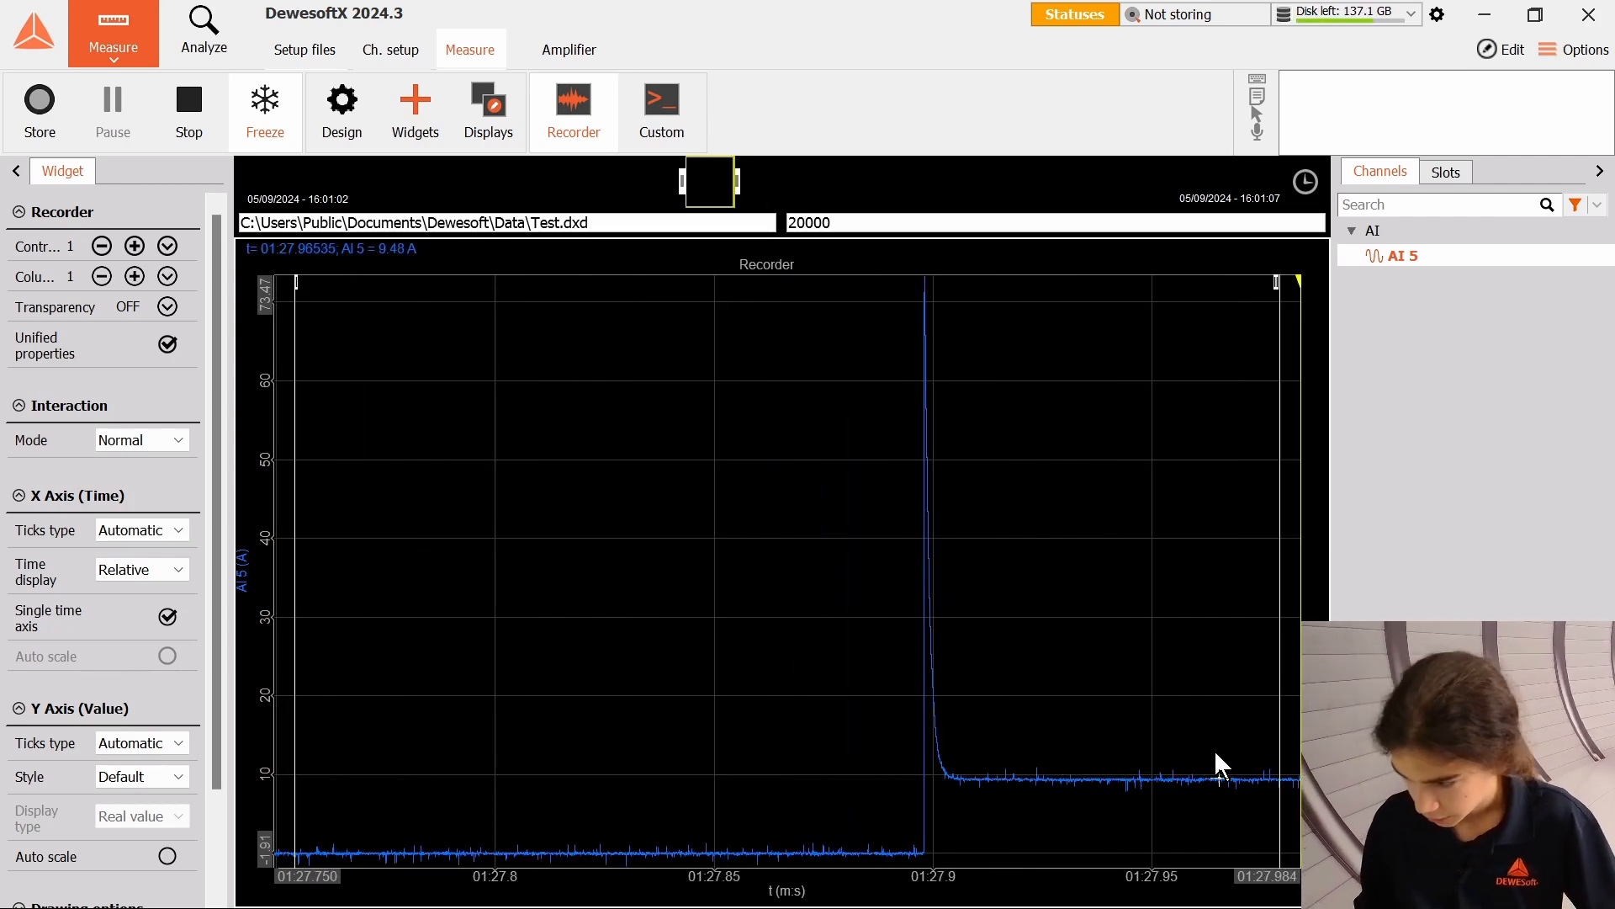
pyautogui.moveTo(1102, 799)
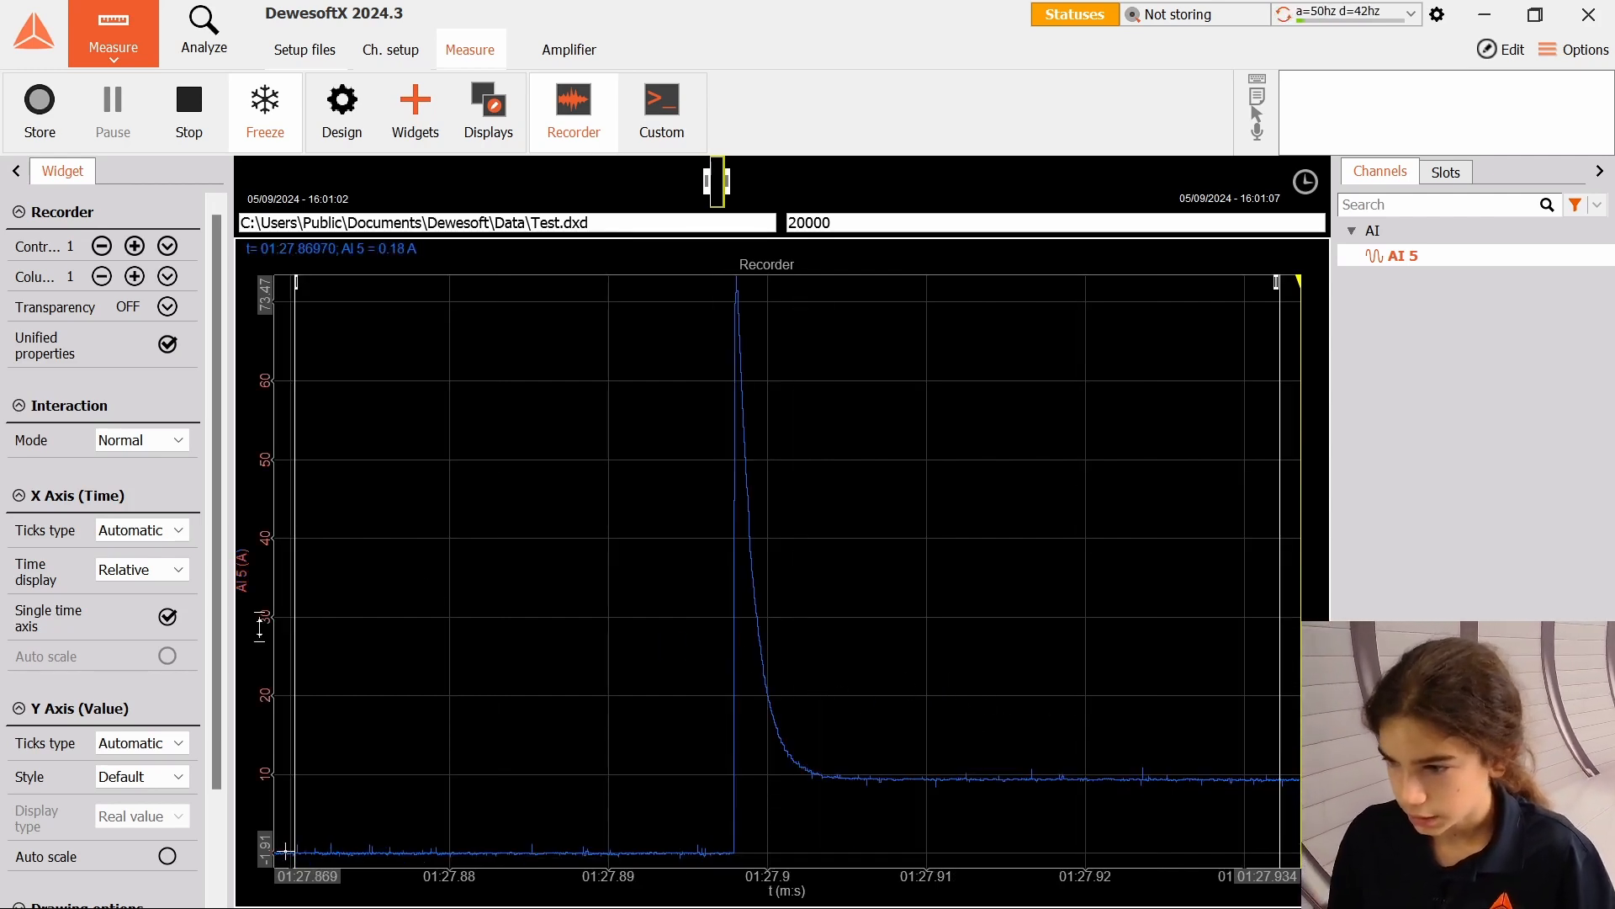
pyautogui.moveTo(737, 278)
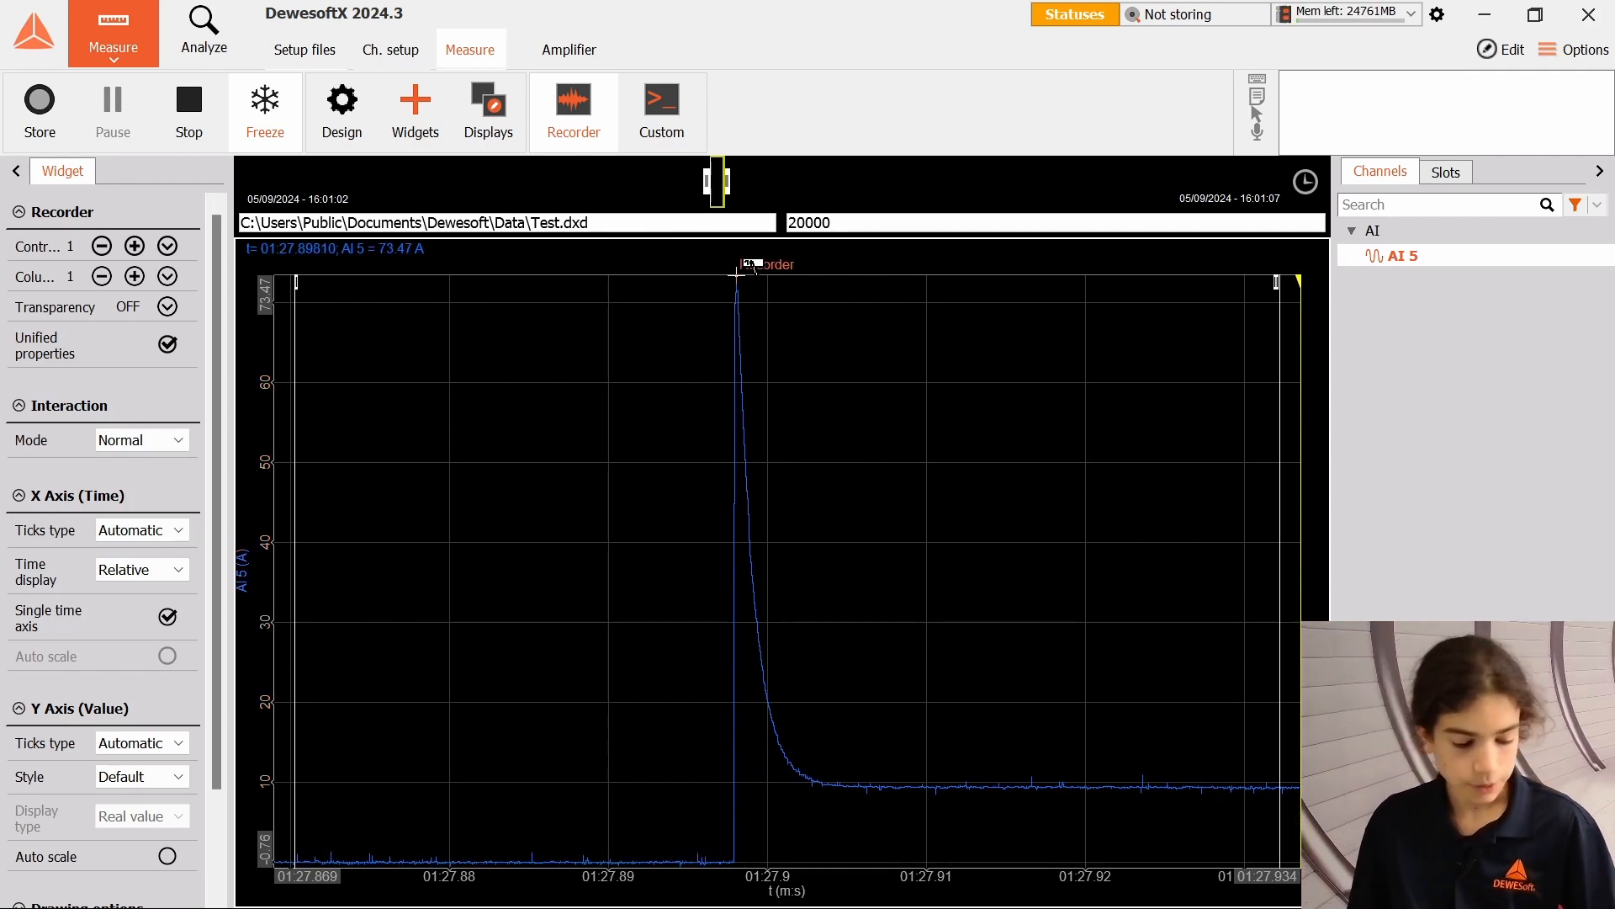
pyautogui.moveTo(752, 211)
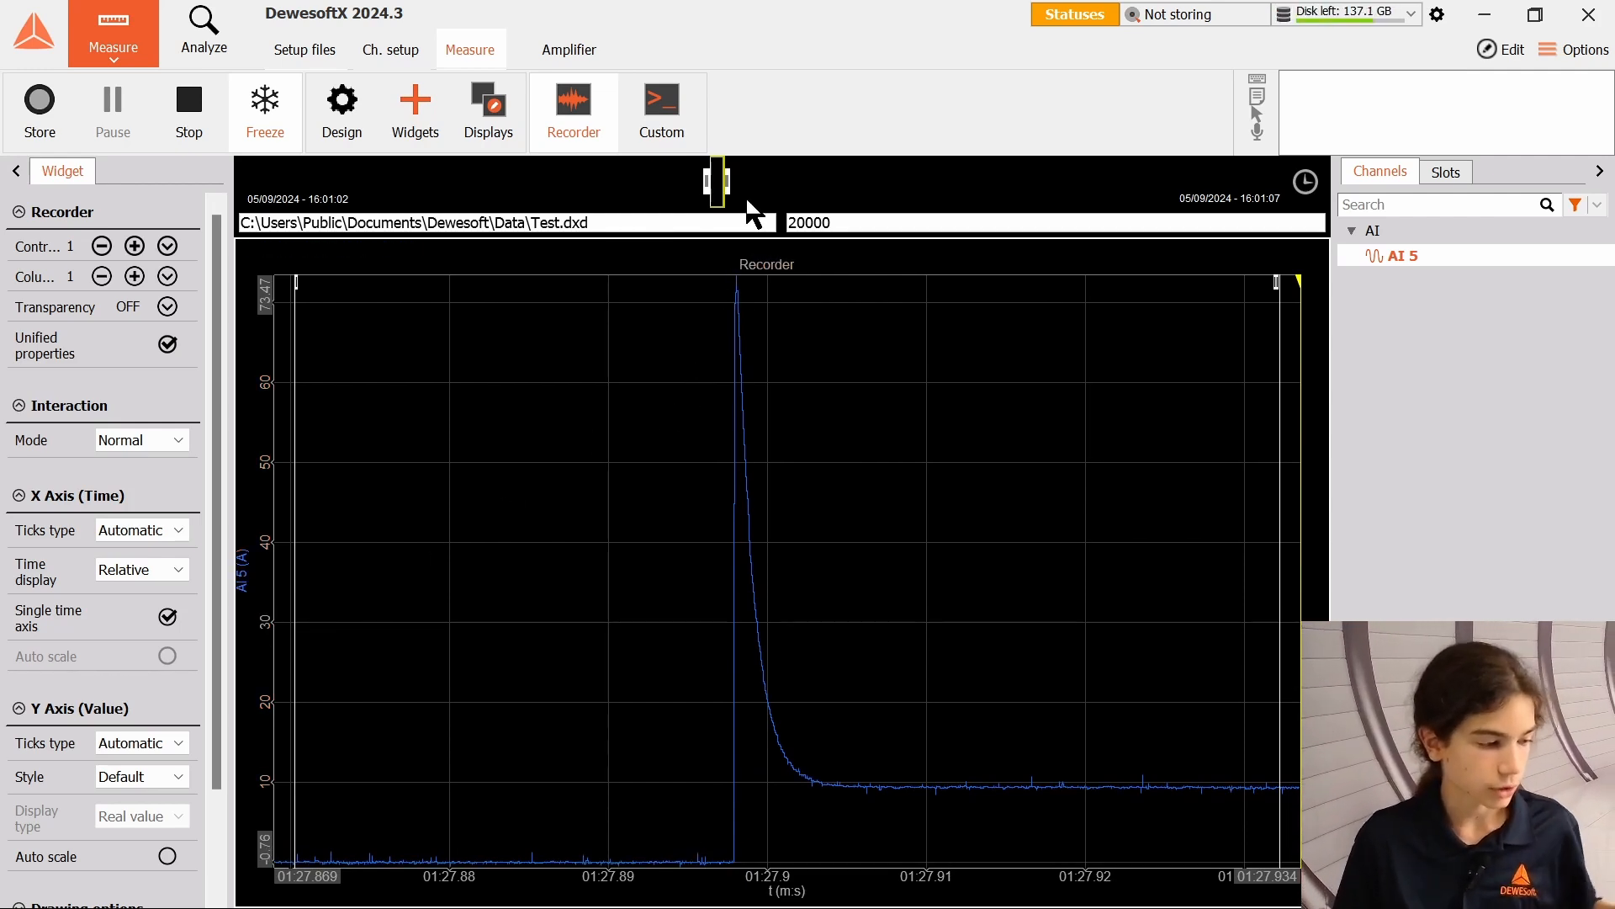
pyautogui.moveTo(726, 124)
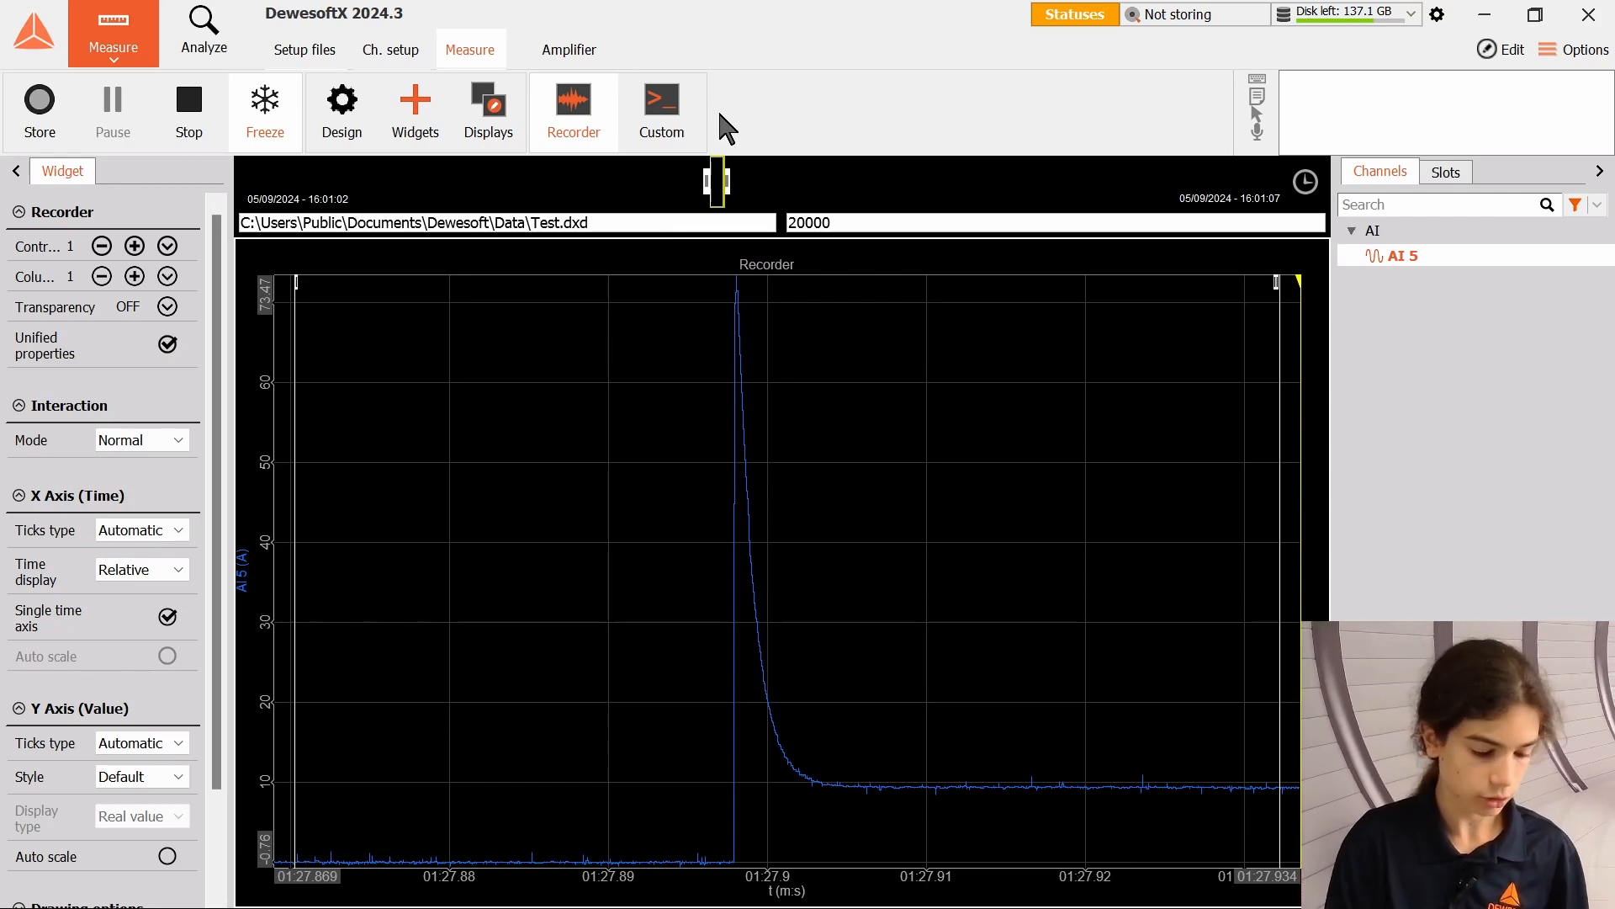
pyautogui.moveTo(602, 124)
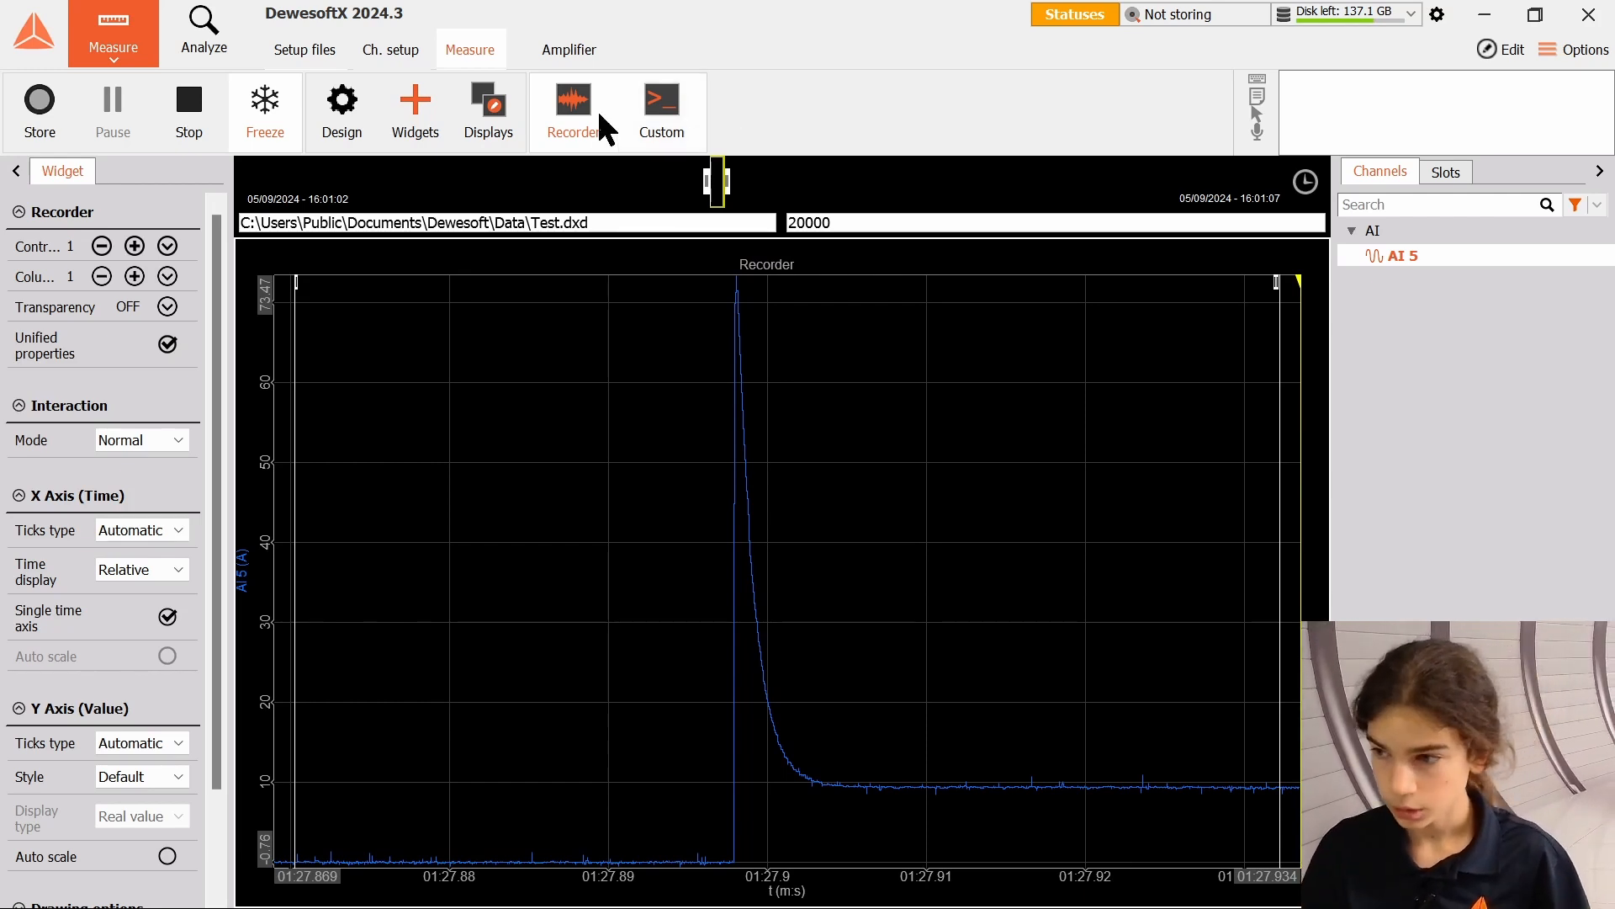
pyautogui.click(39, 111)
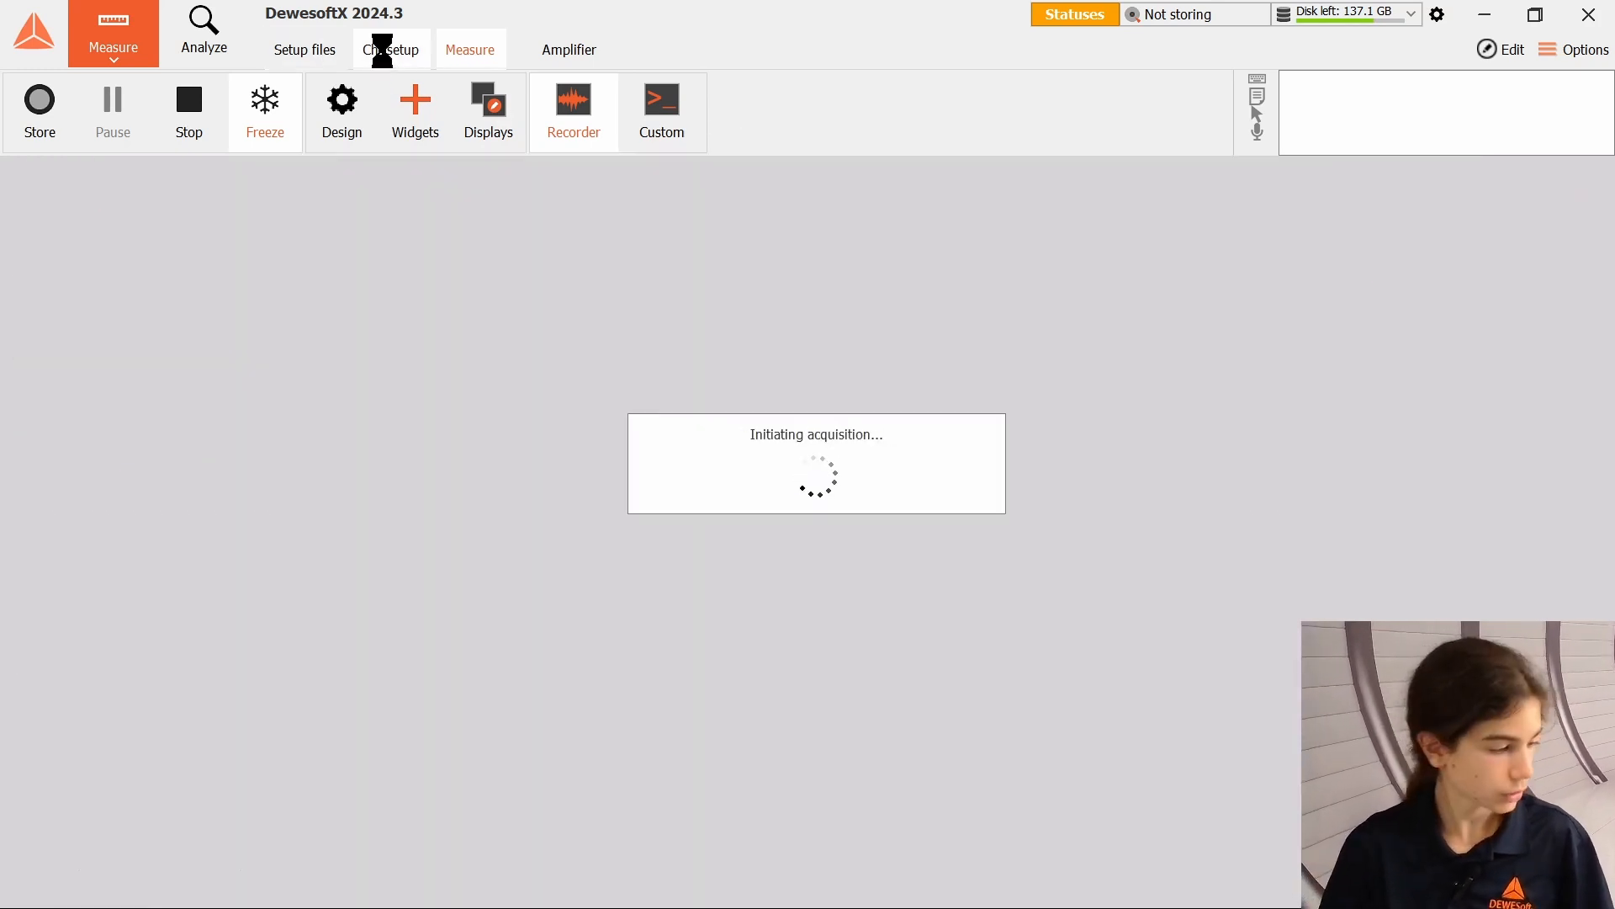
# Set the sampling rate to 1000 kHz.
pyautogui.click(390, 50)
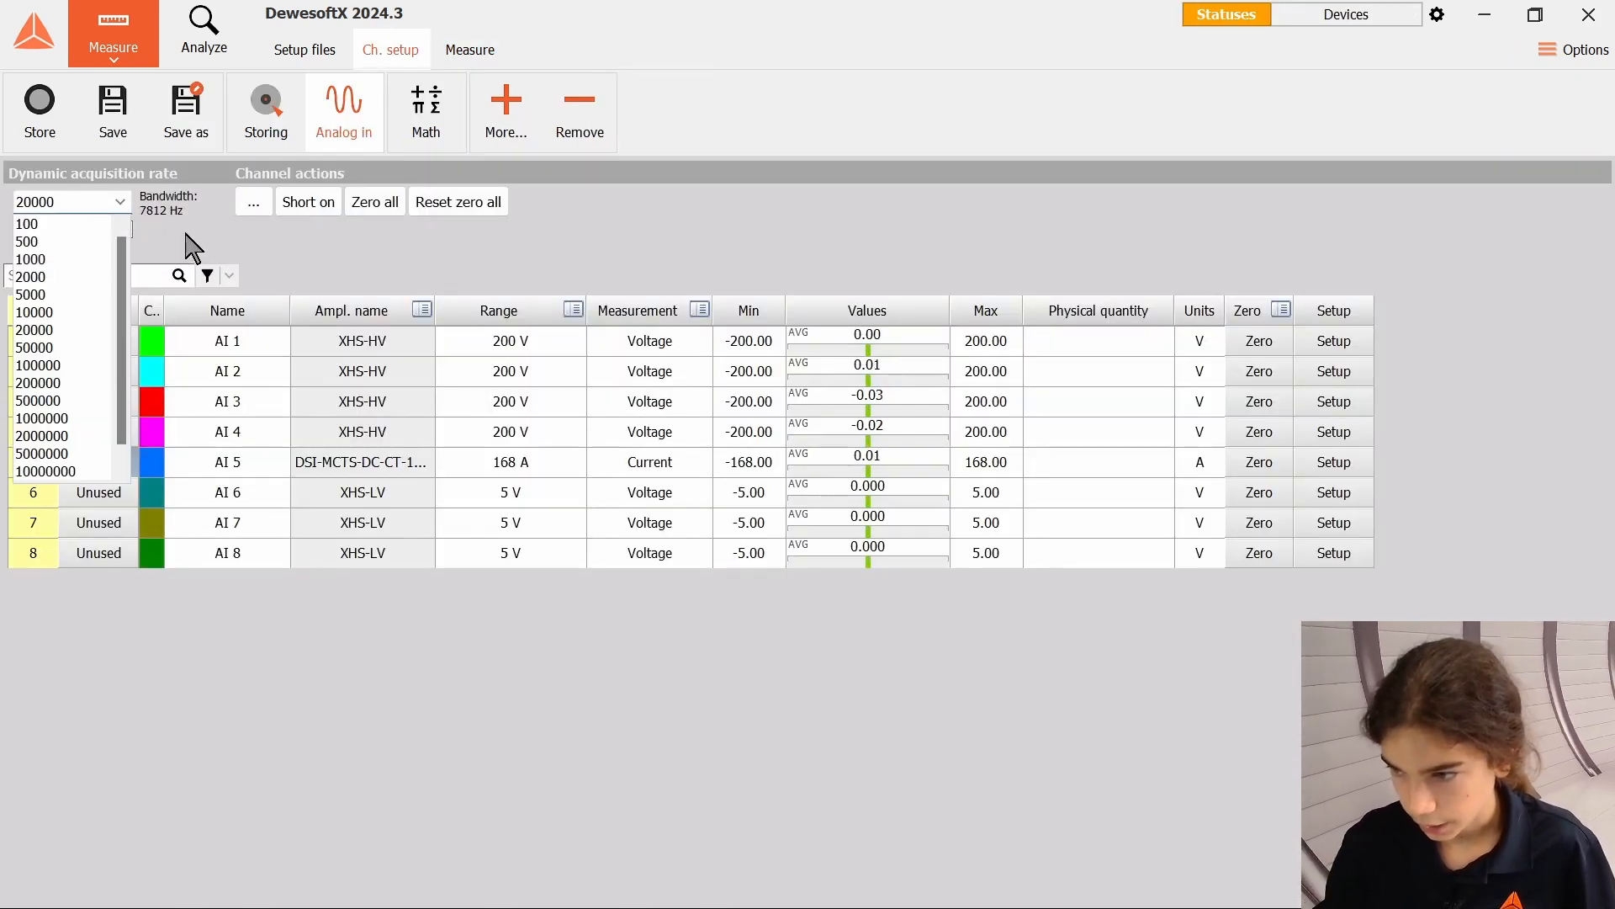
pyautogui.click(229, 275)
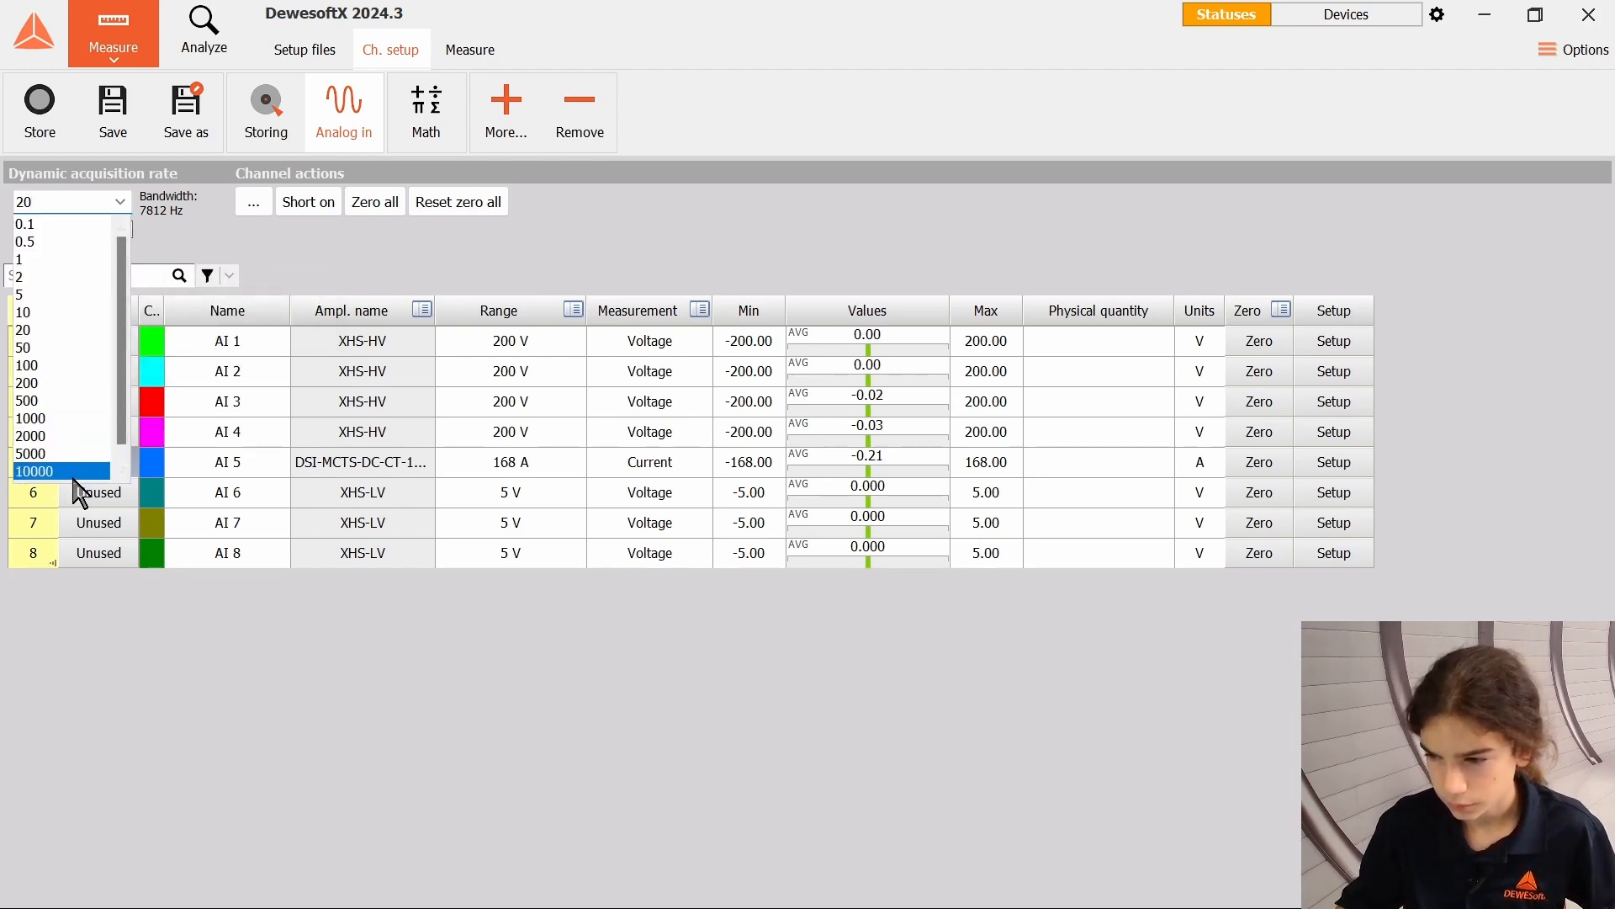
pyautogui.click(34, 472)
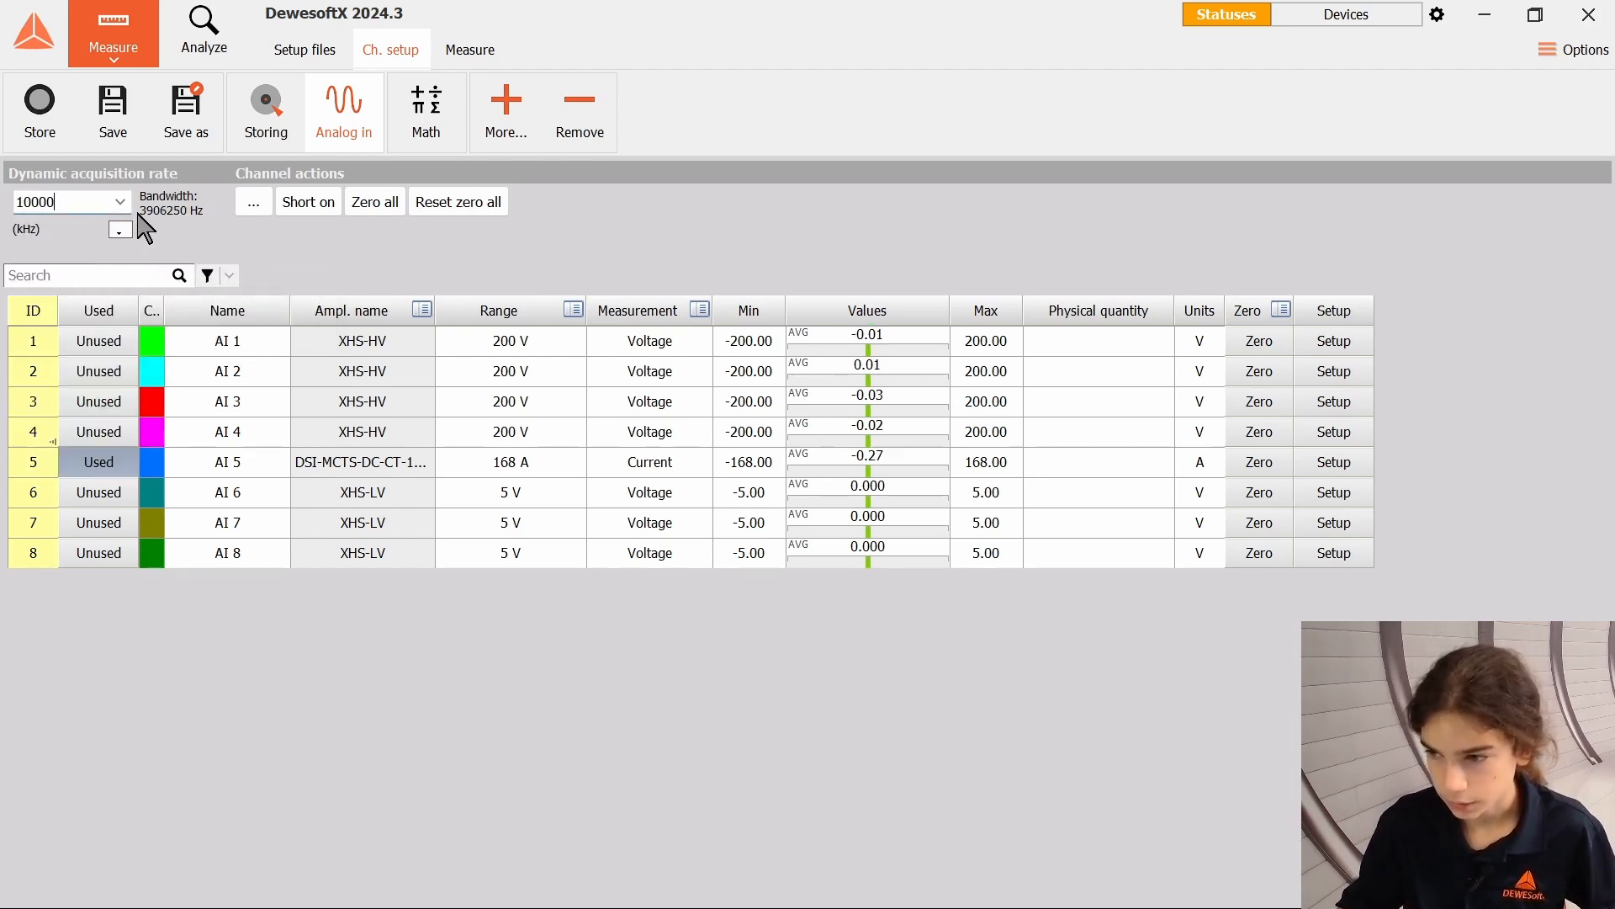
pyautogui.click(119, 201)
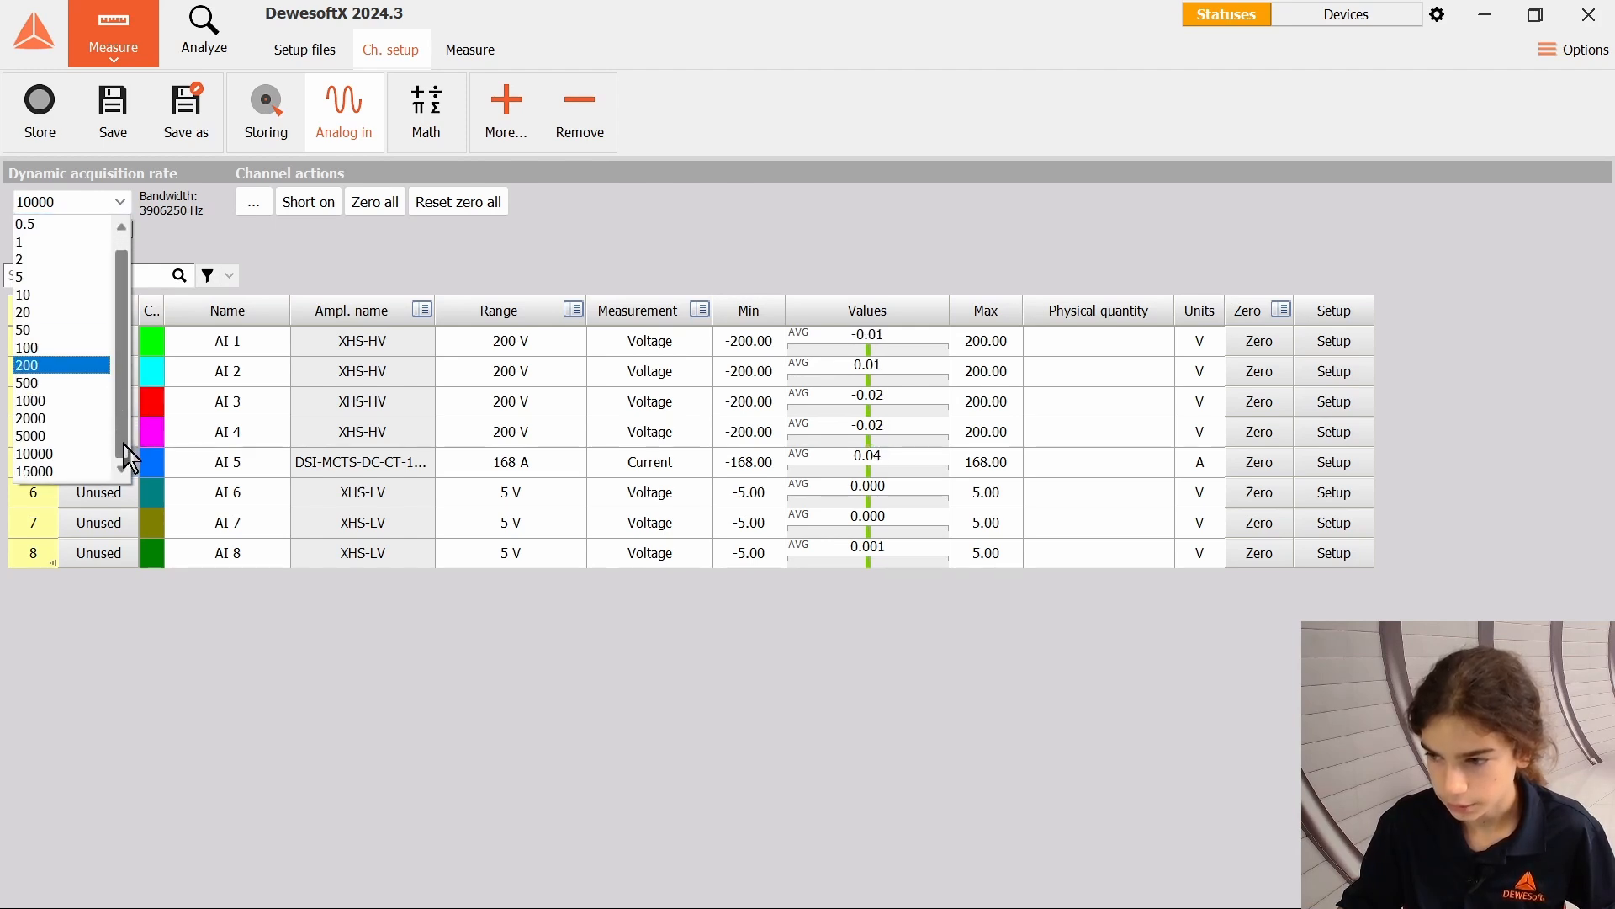
pyautogui.click(31, 400)
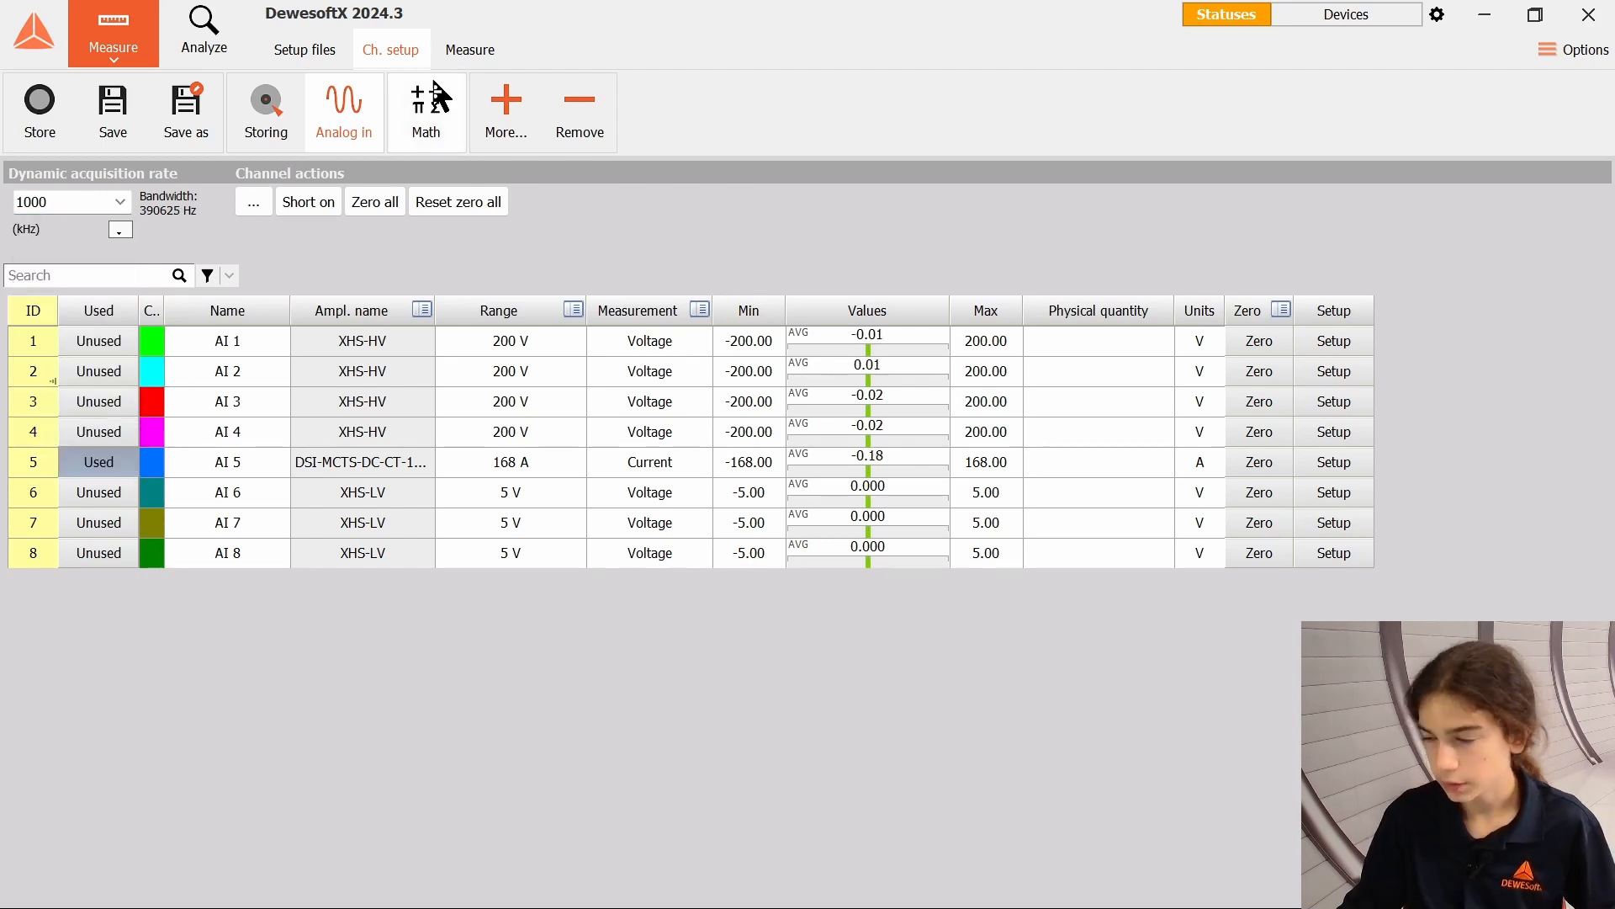
# Raise the AI 5 measurement range to 1000 A.
pyautogui.click(510, 462)
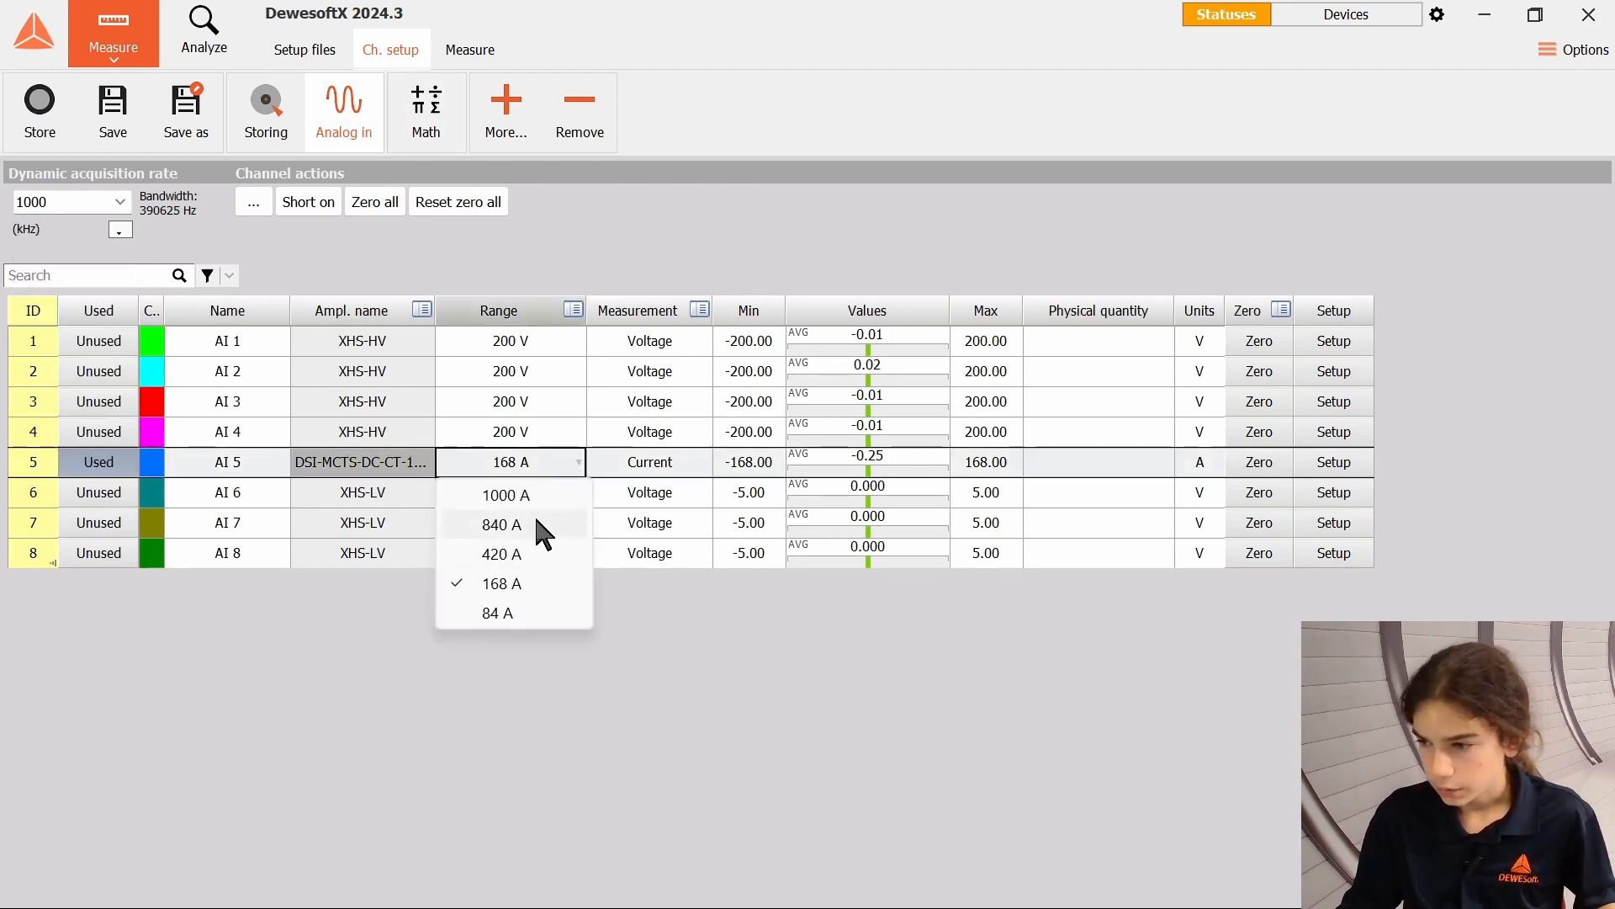
pyautogui.click(506, 495)
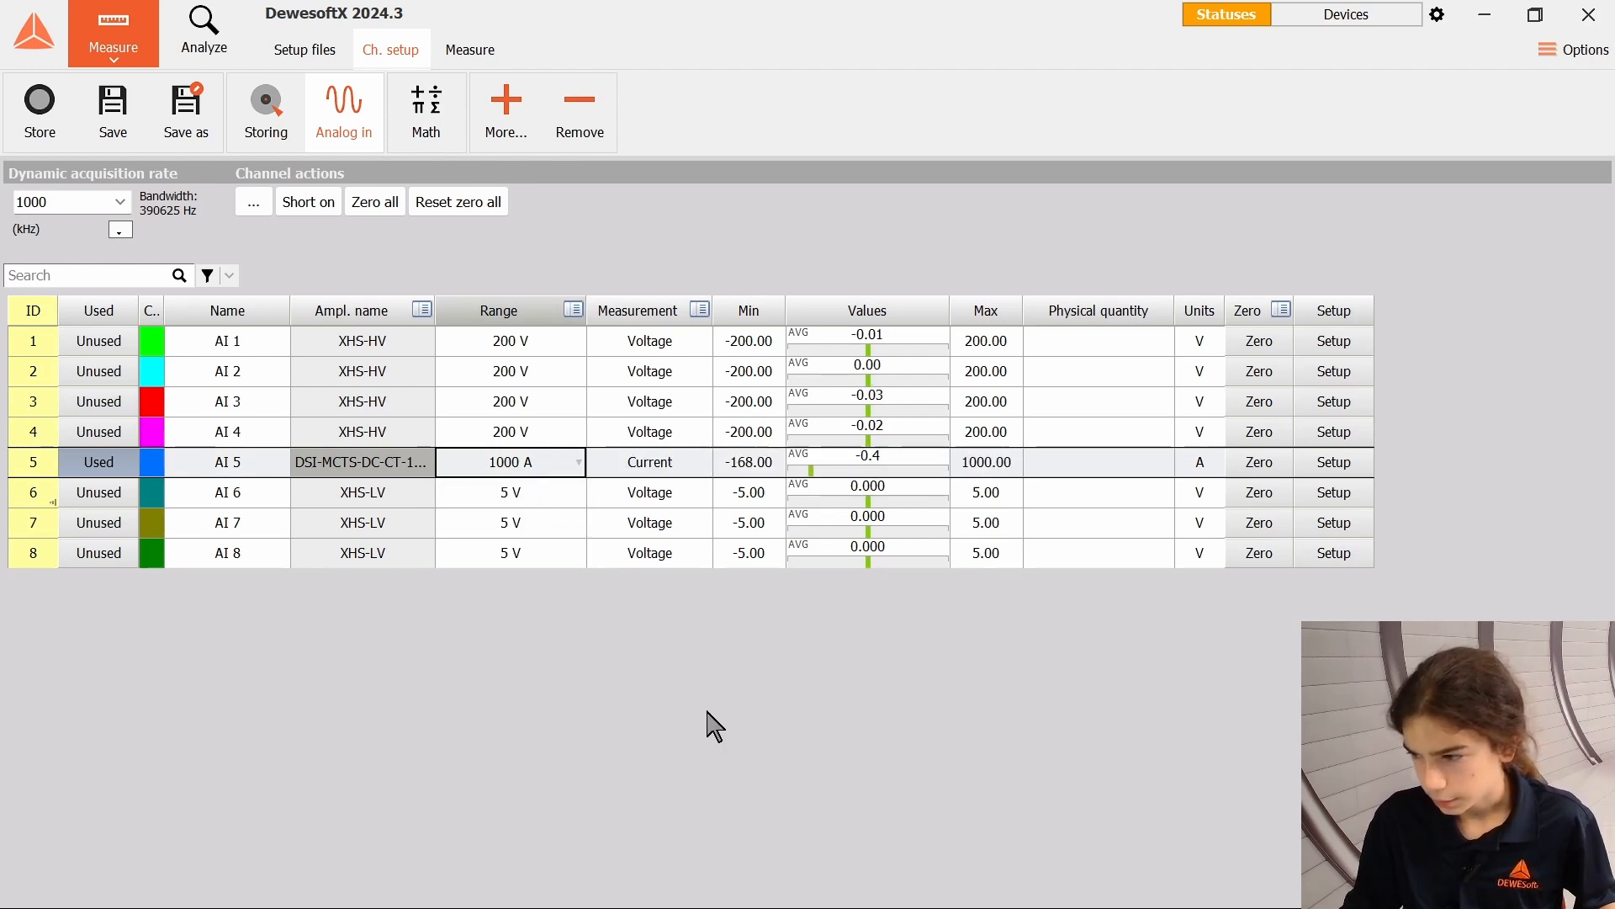
pyautogui.doubleClick(748, 462)
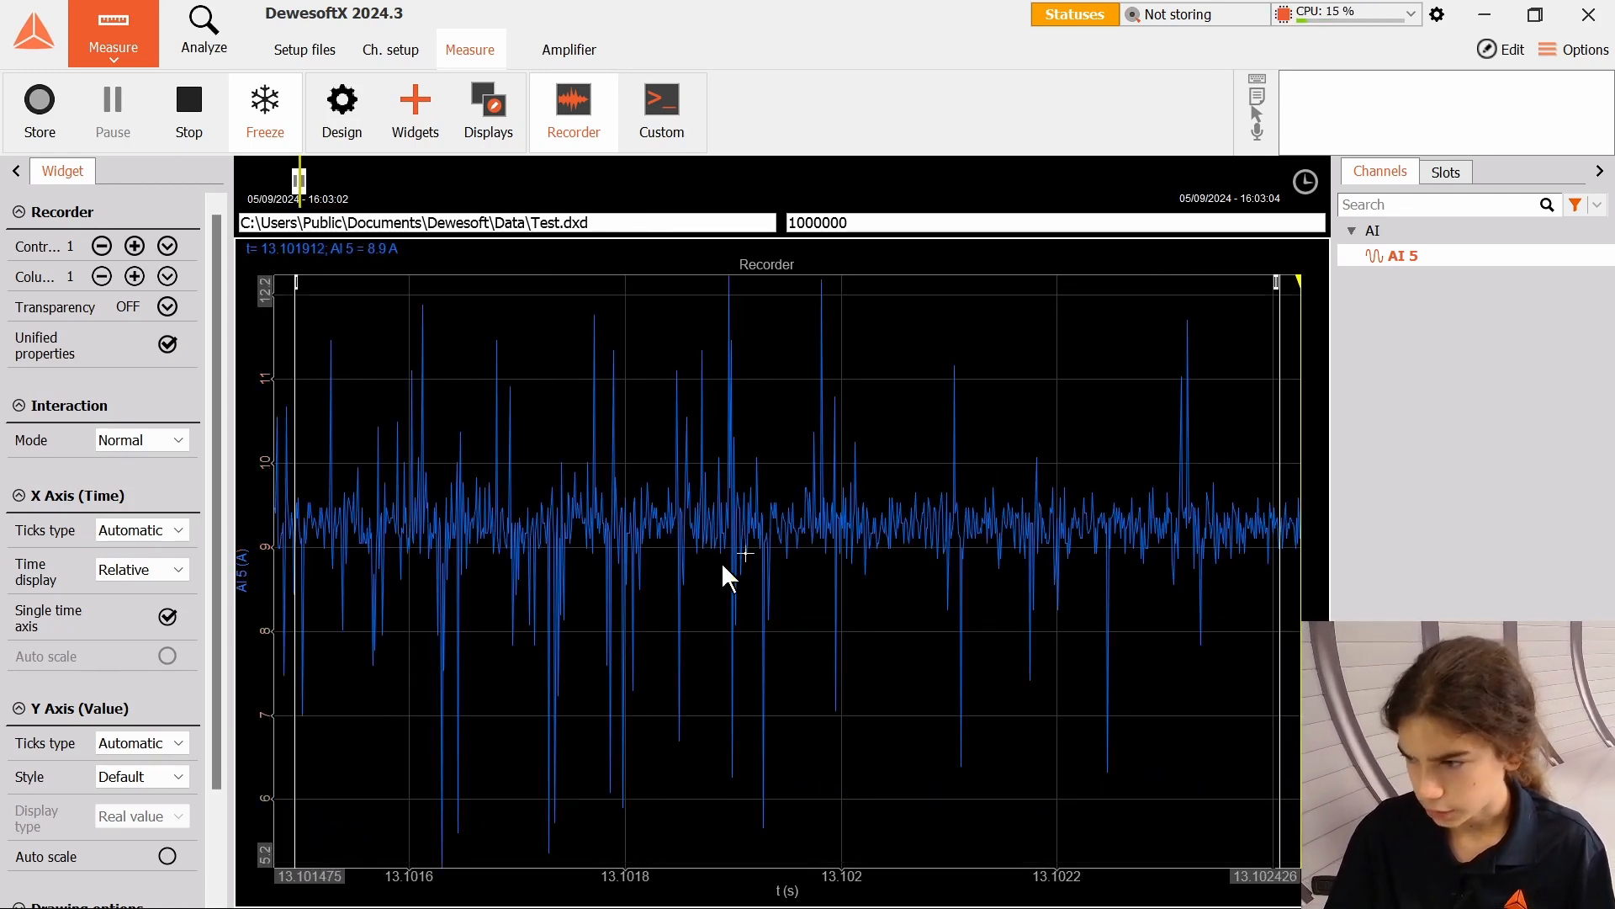
pyautogui.moveTo(263, 114)
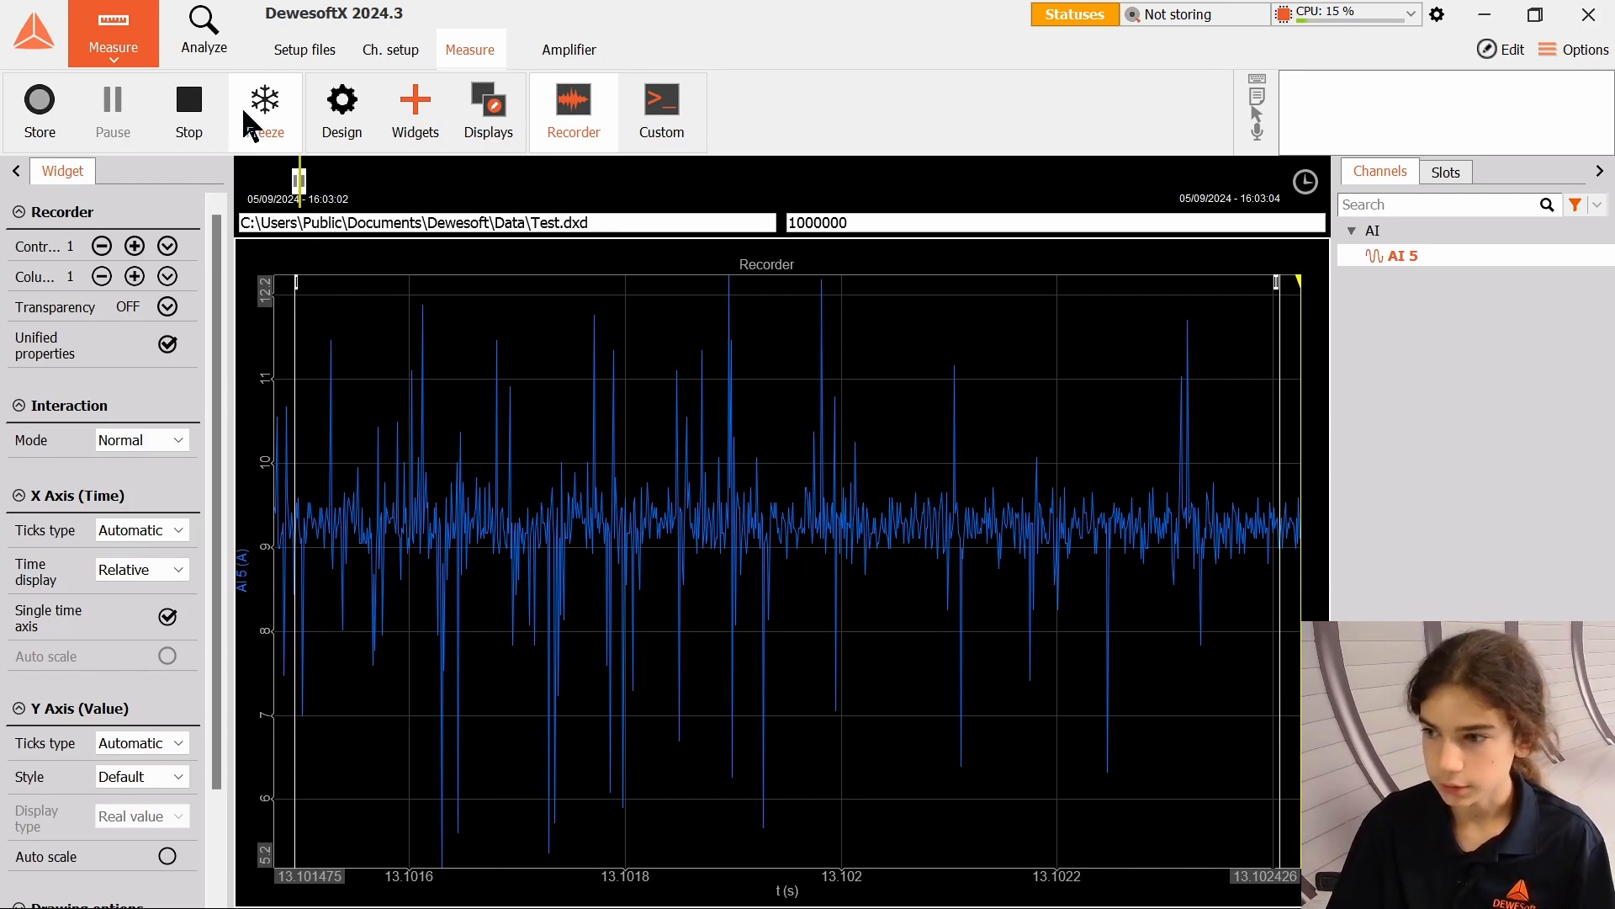
# Start storing the AI 5 current measurement to Test.dxd.
pyautogui.click(40, 110)
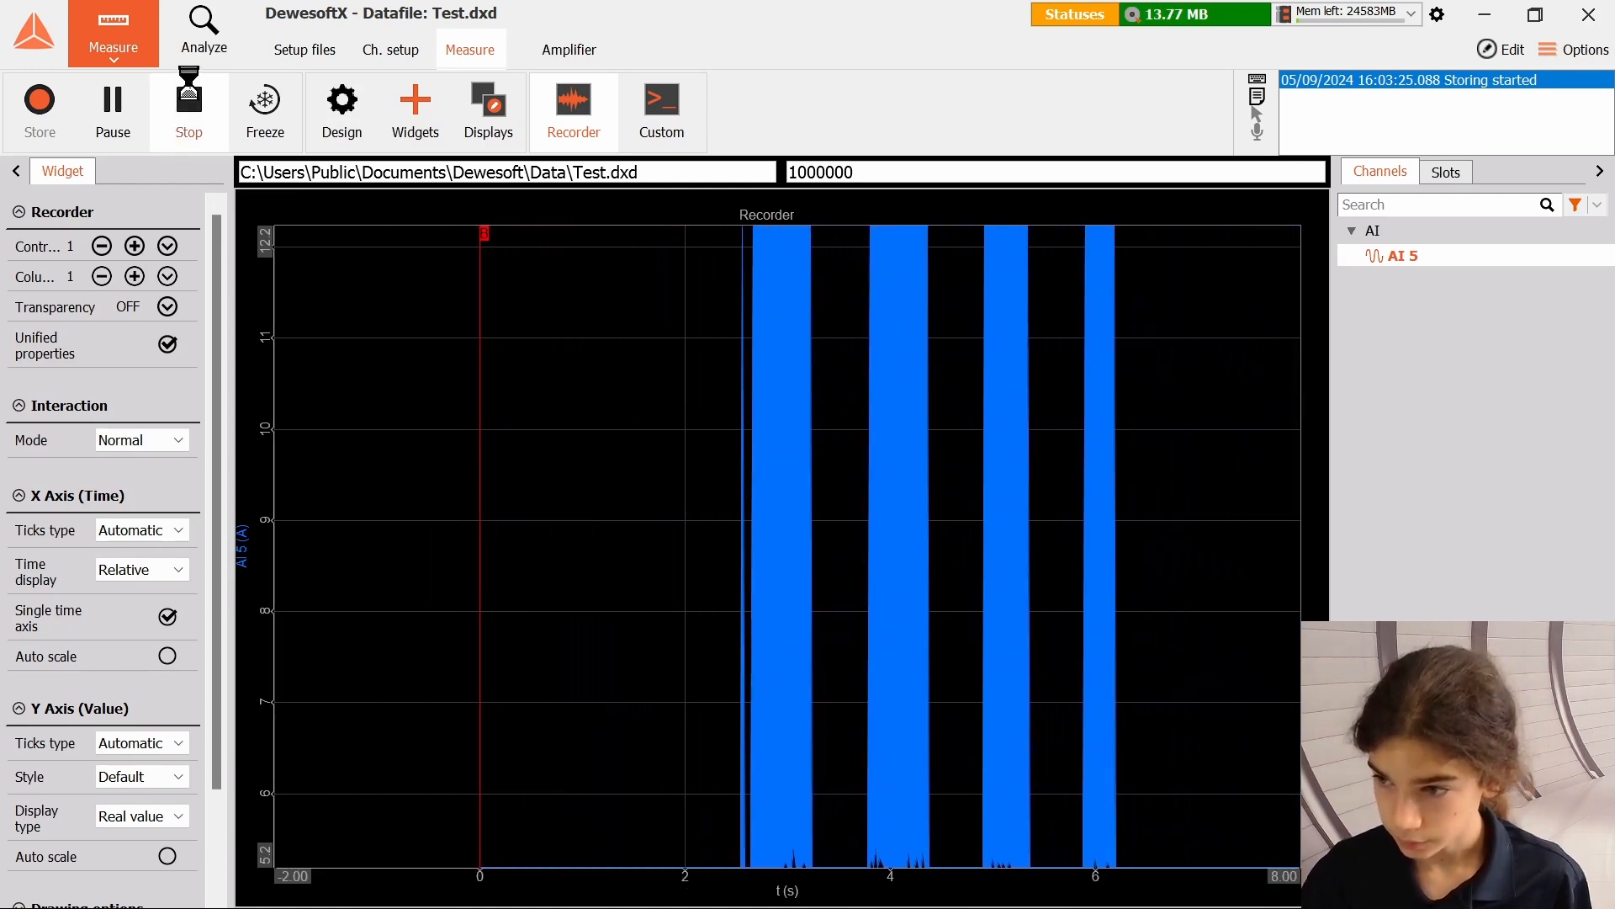
# Stop storing the AI 5 current to Test.dxd.
pyautogui.click(203, 31)
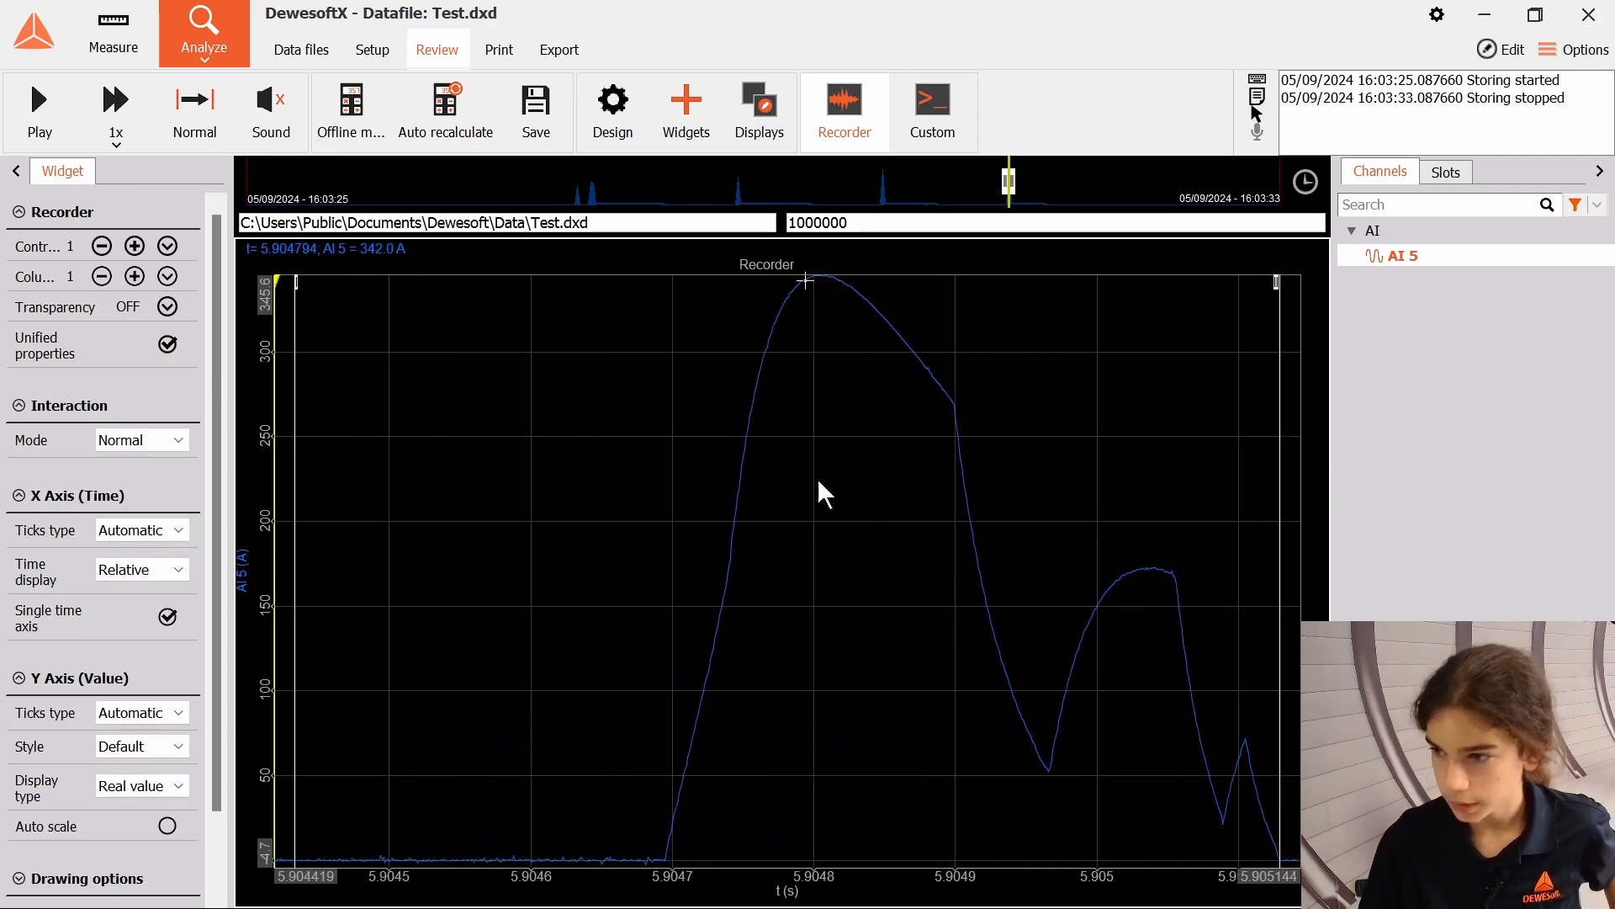
pyautogui.moveTo(835, 284)
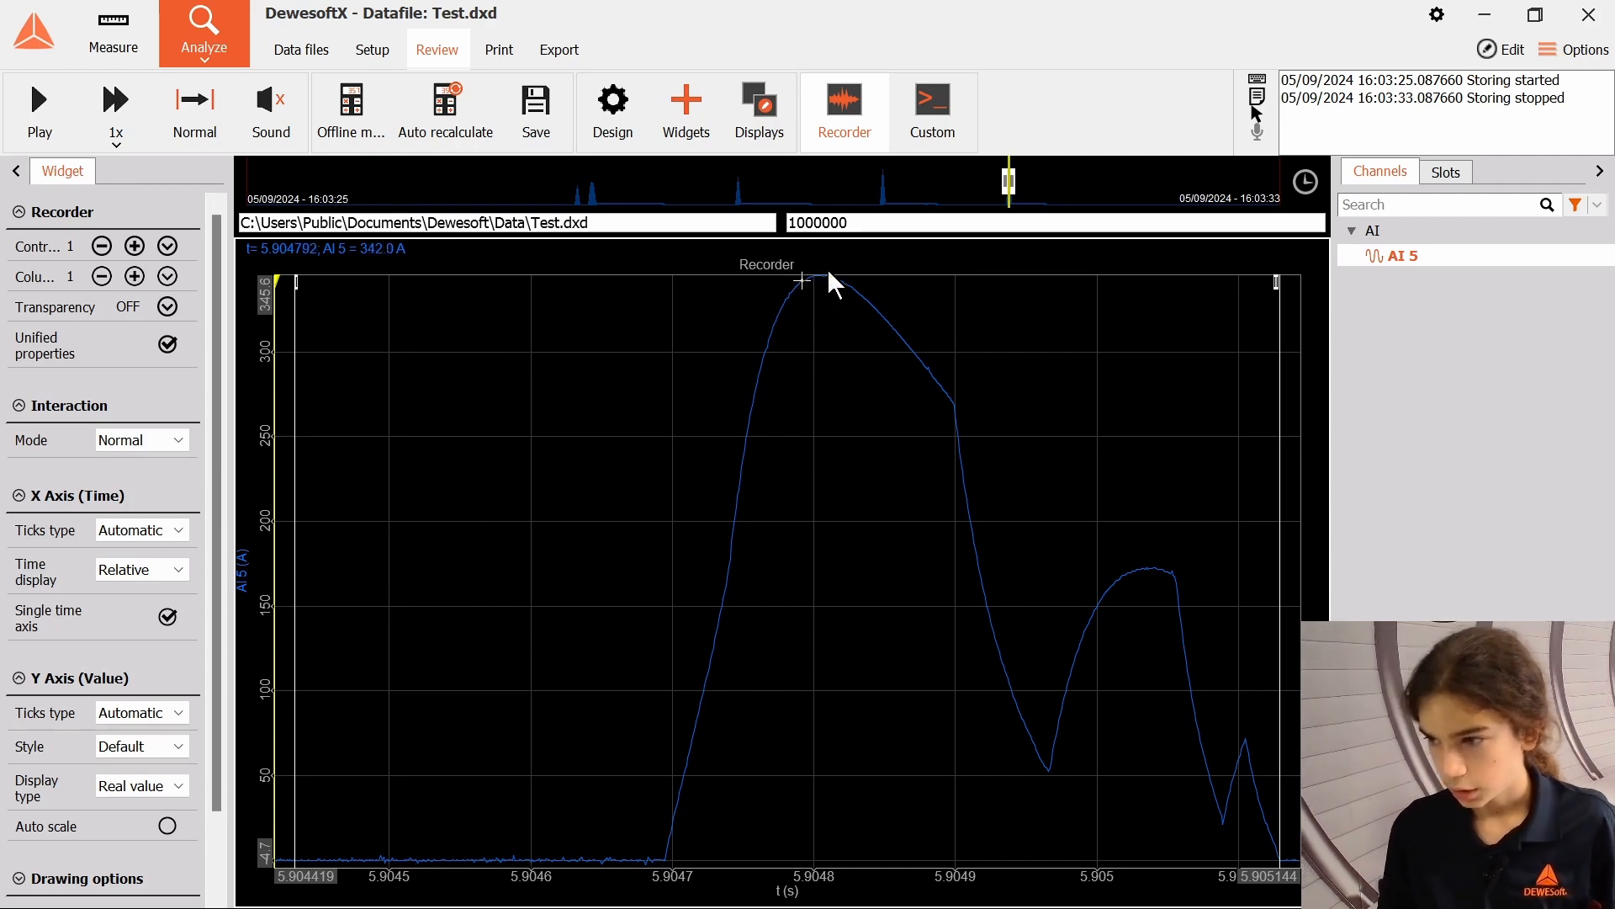
pyautogui.moveTo(839, 292)
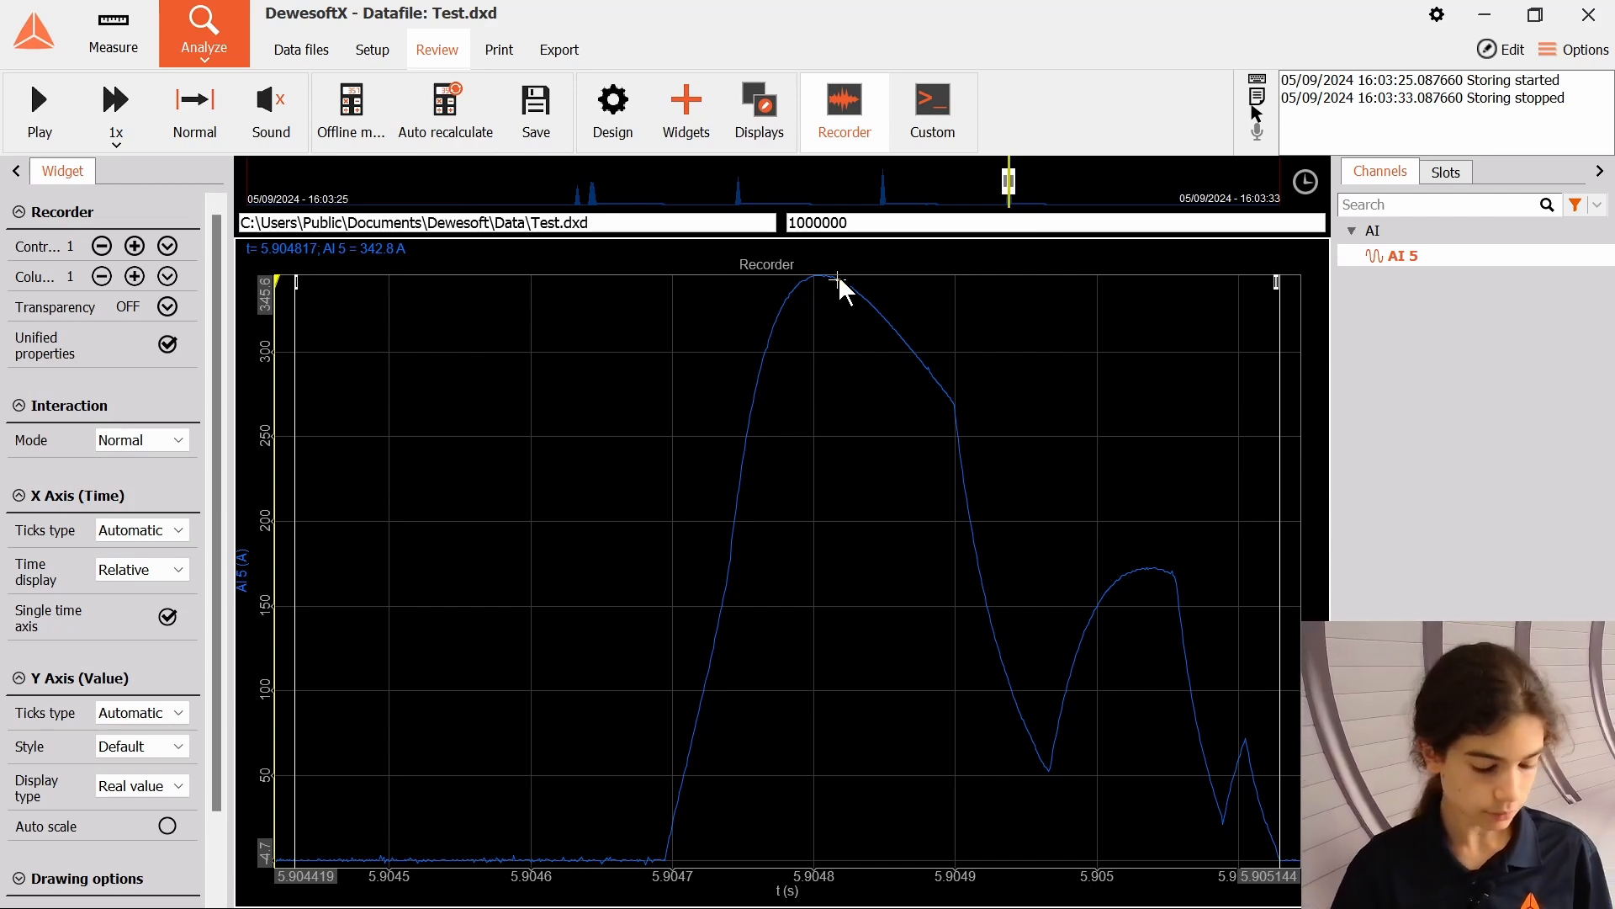
pyautogui.moveTo(778, 320)
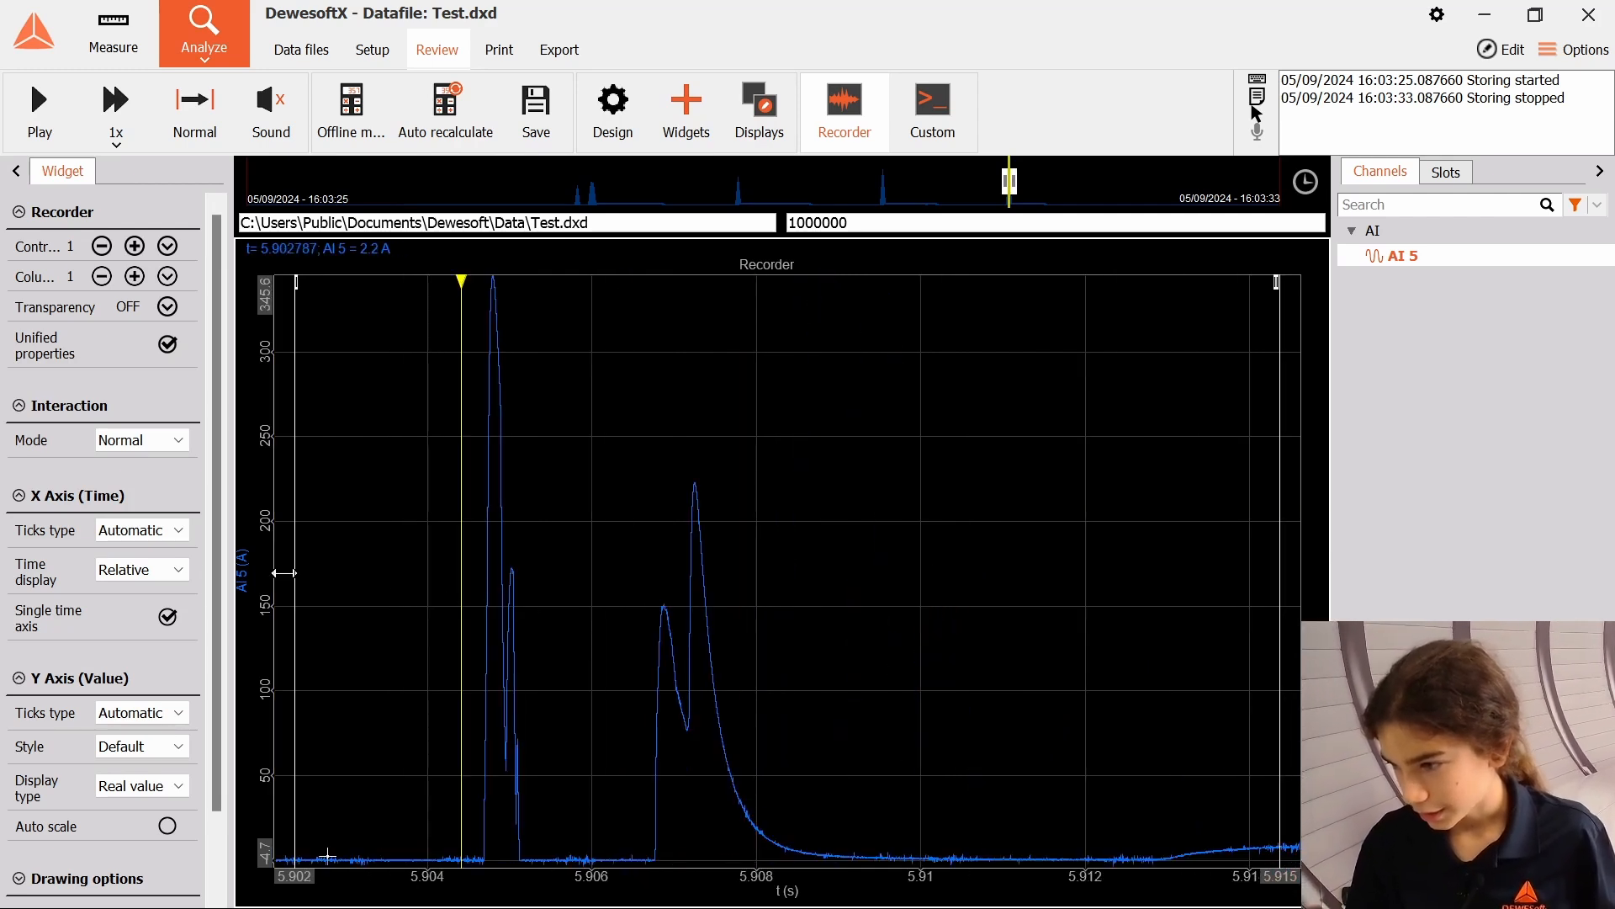
pyautogui.moveTo(381, 628)
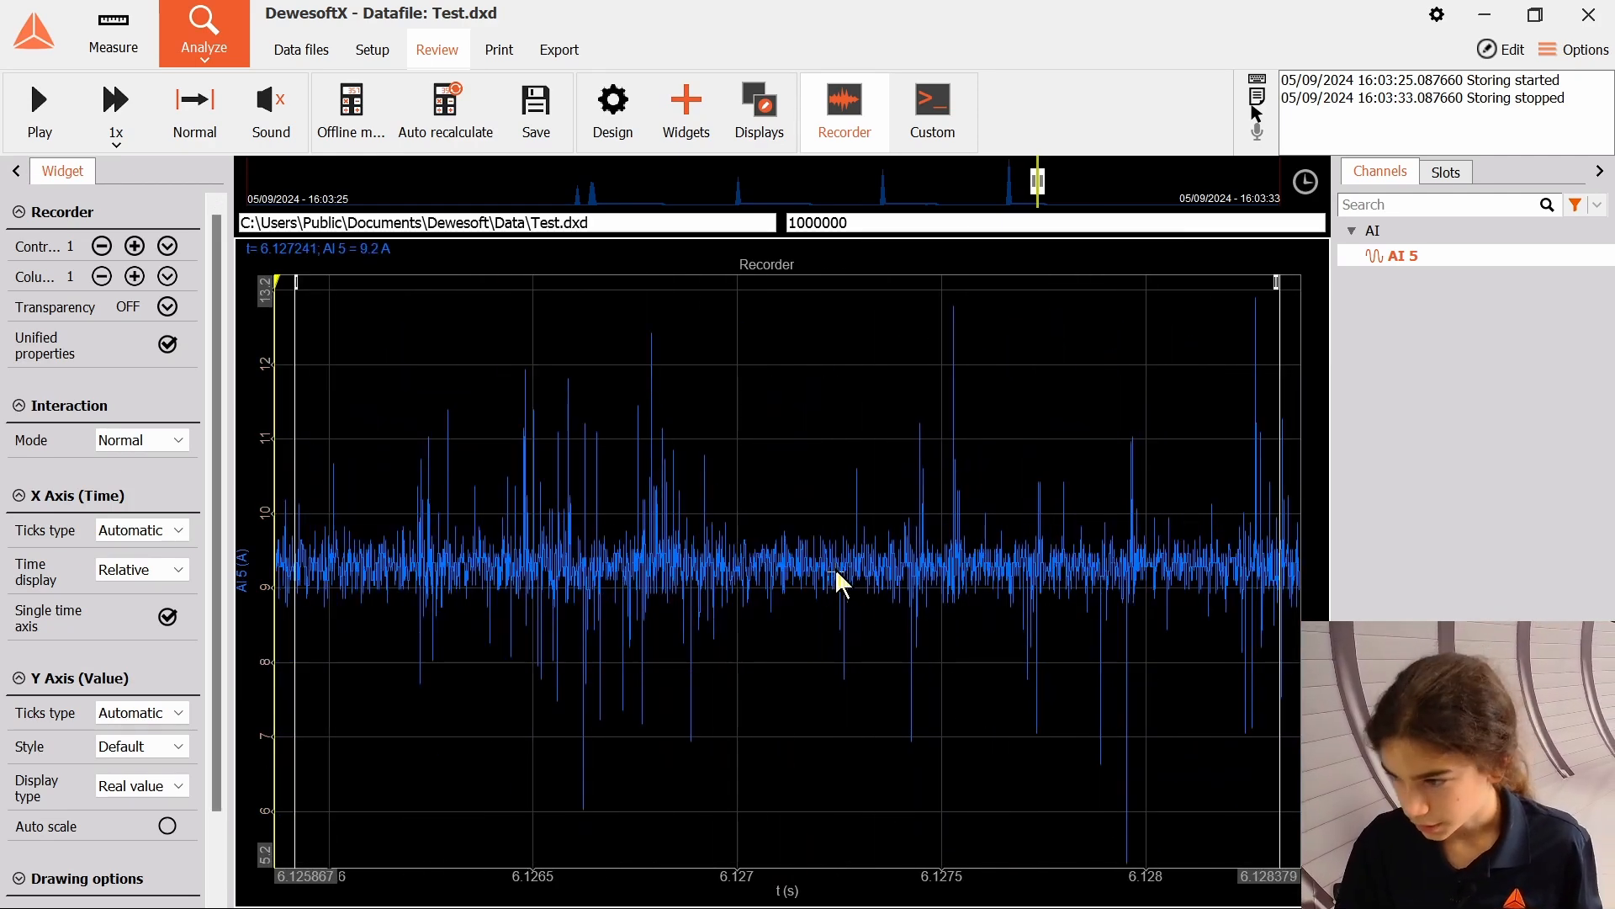
pyautogui.moveTo(829, 566)
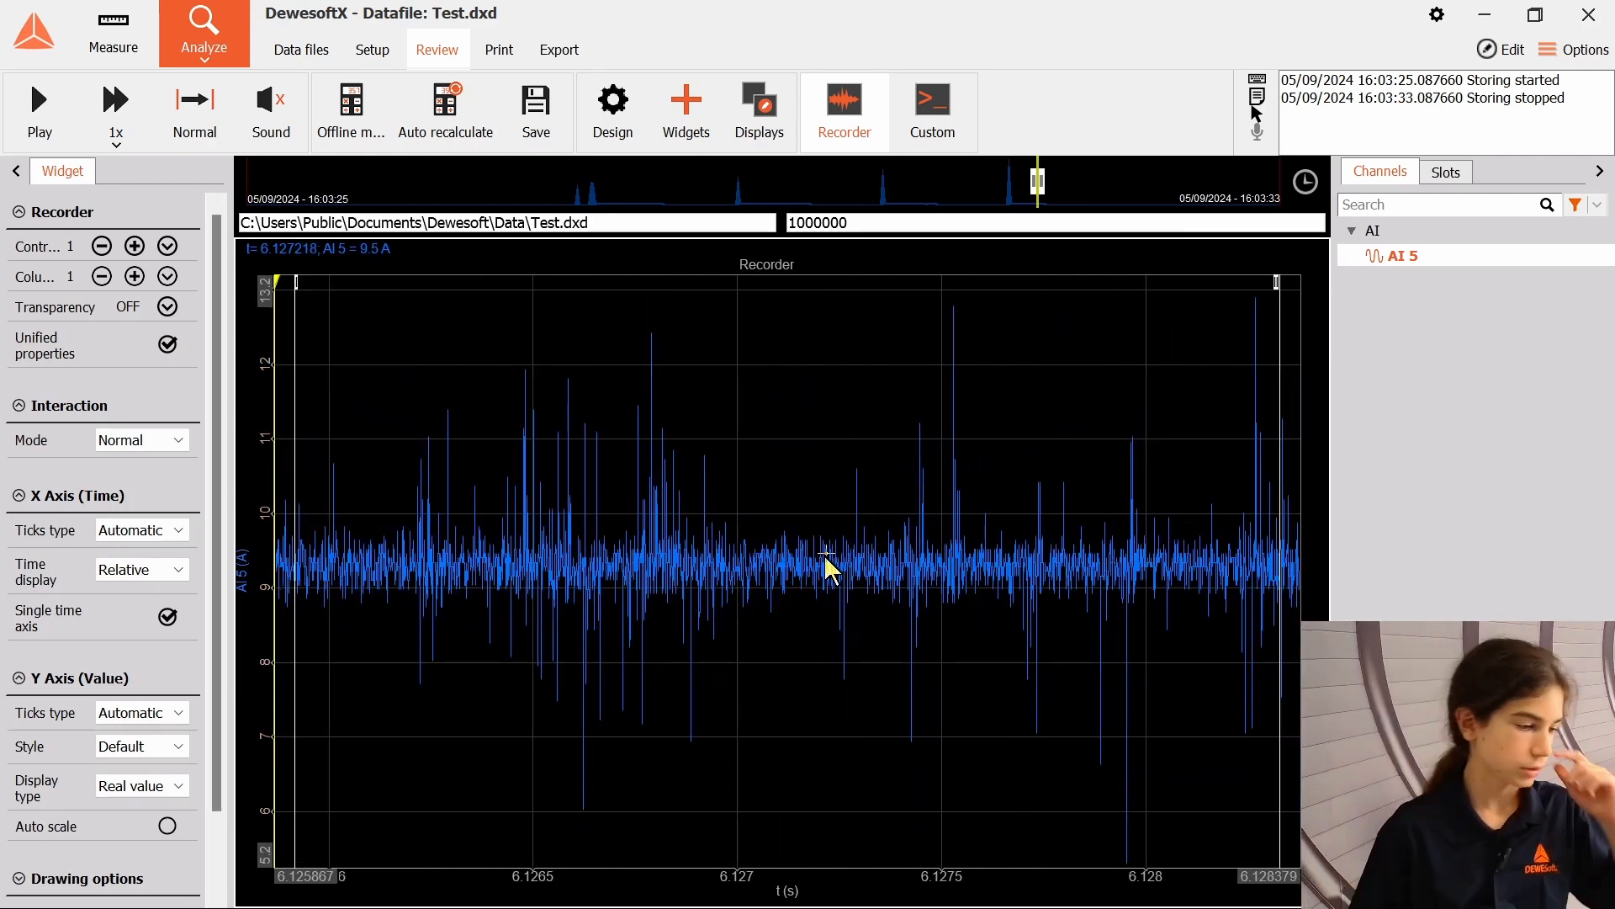
pyautogui.moveTo(876, 567)
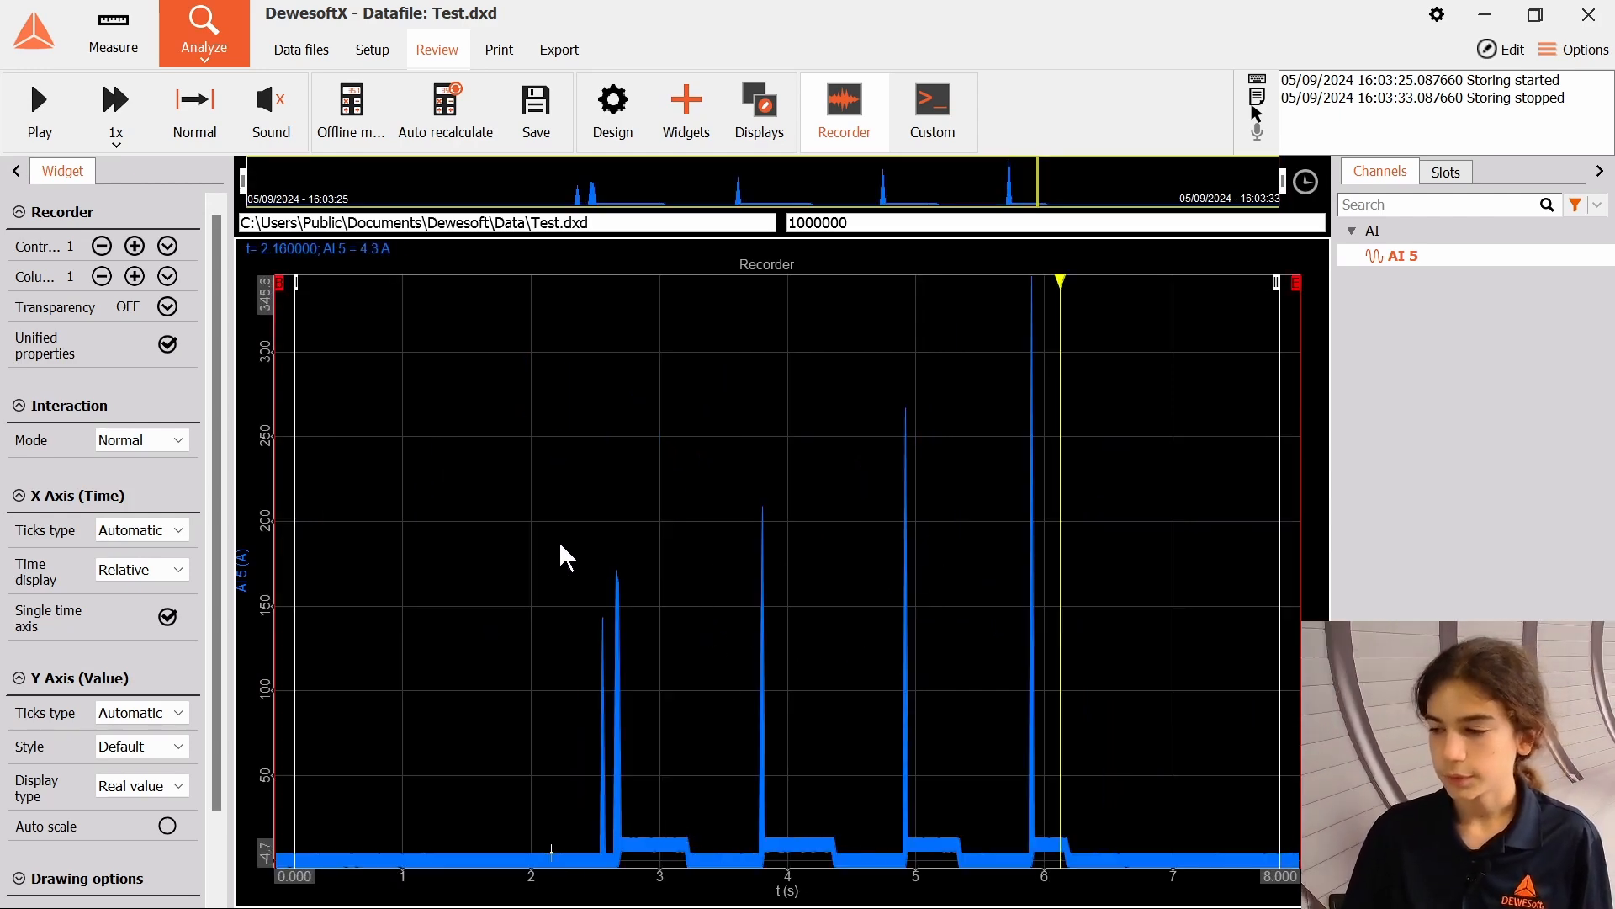
pyautogui.moveTo(896, 432)
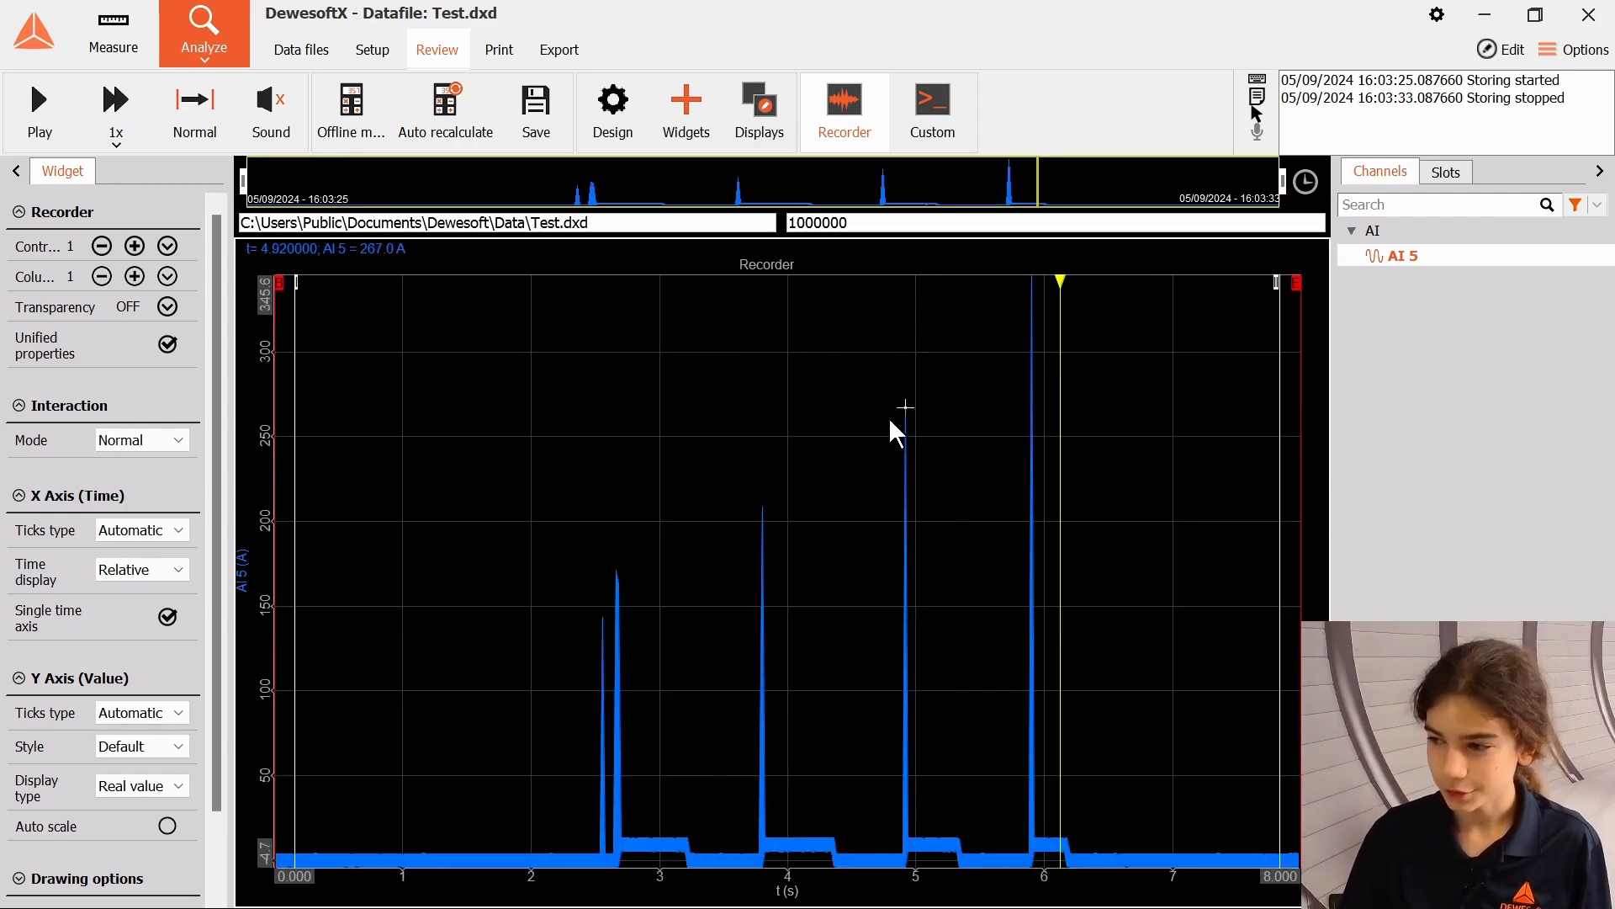
pyautogui.moveTo(1036, 319)
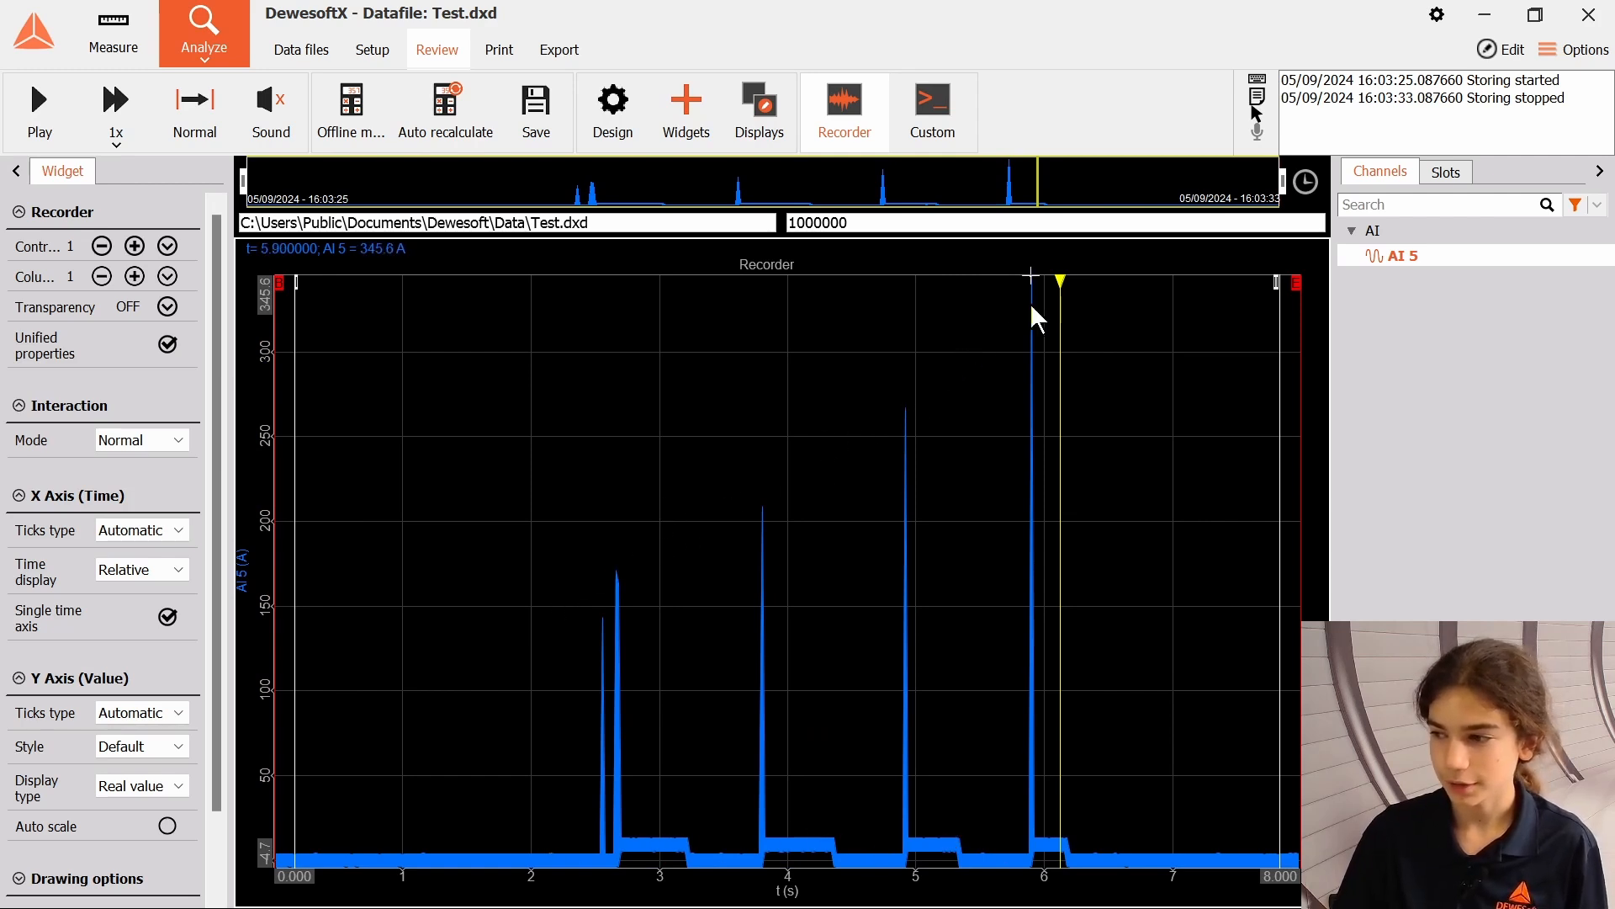
pyautogui.moveTo(628, 608)
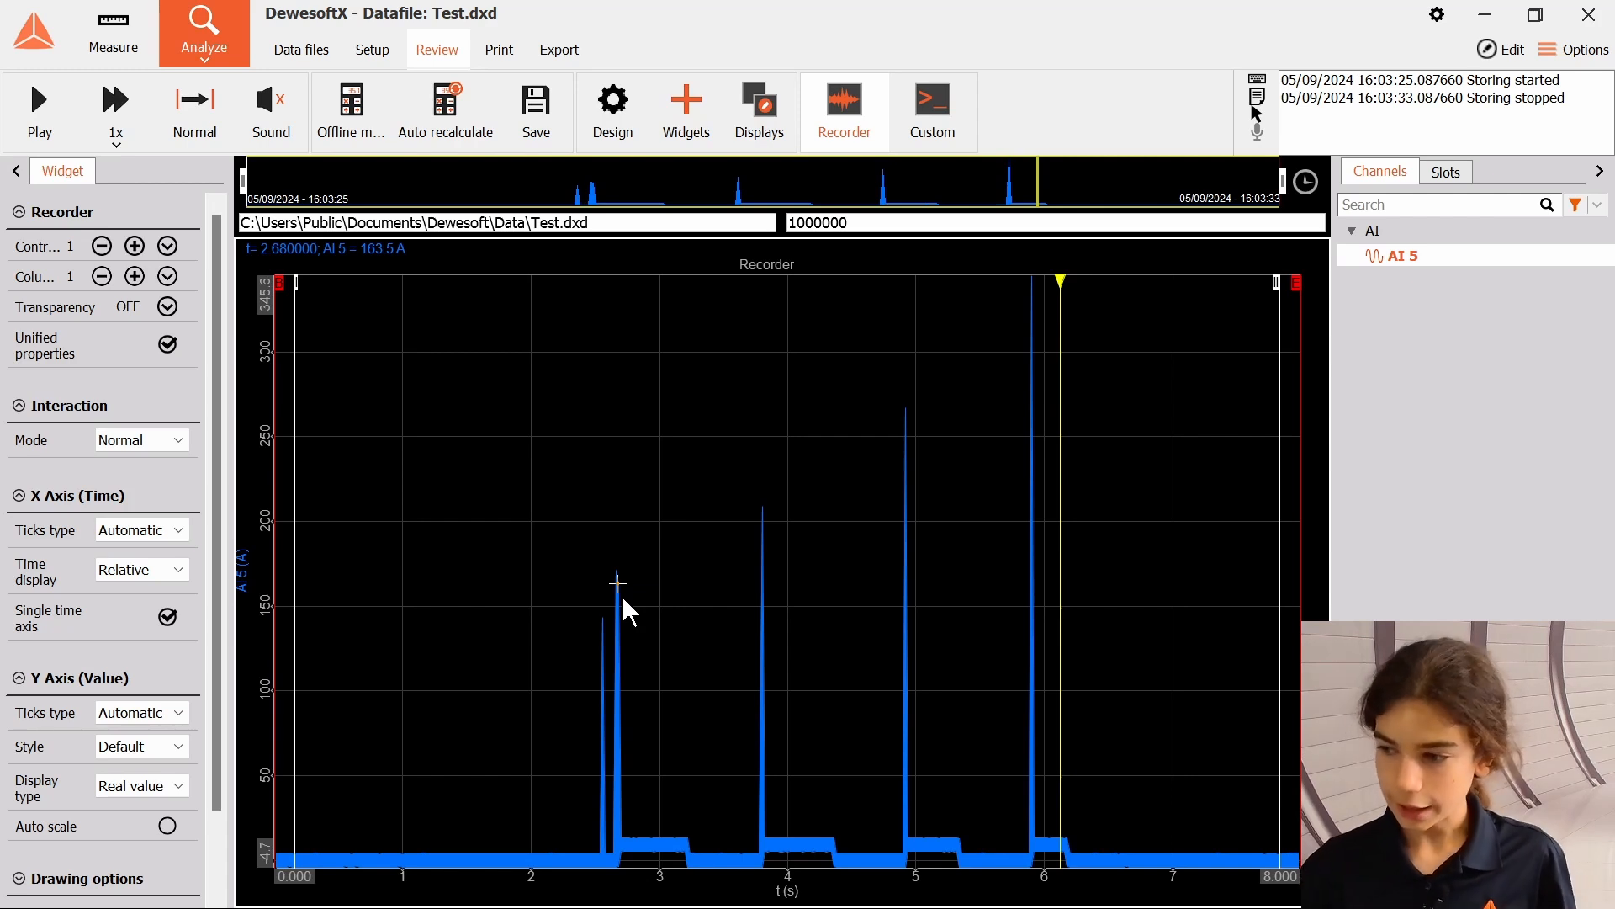
pyautogui.moveTo(554, 616)
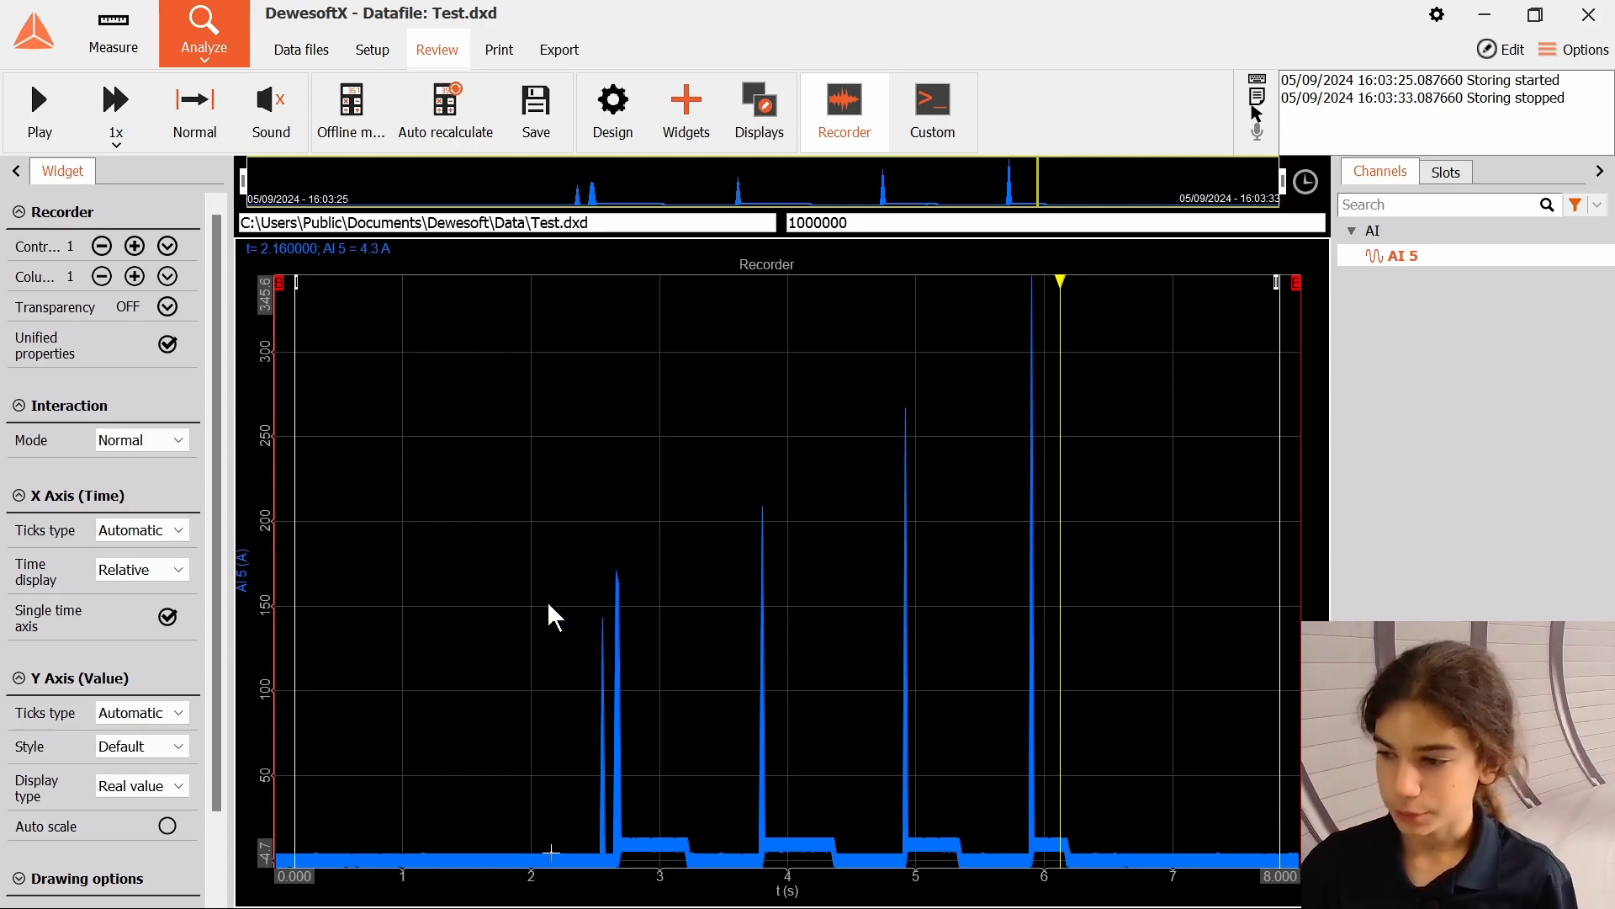
pyautogui.moveTo(506, 570)
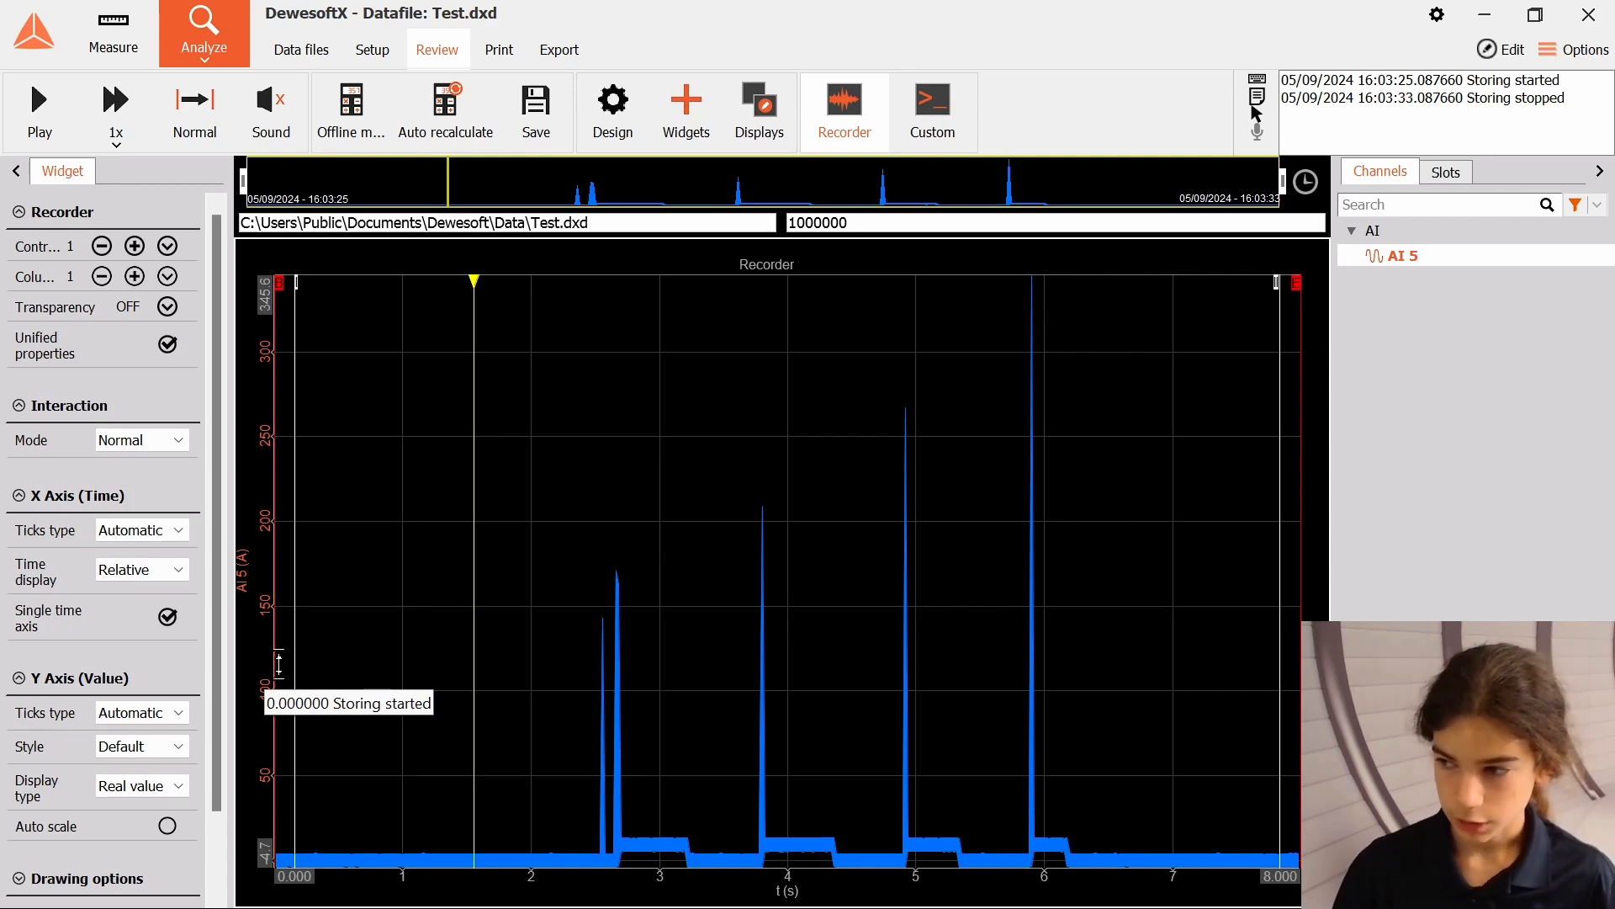
pyautogui.moveTo(515, 778)
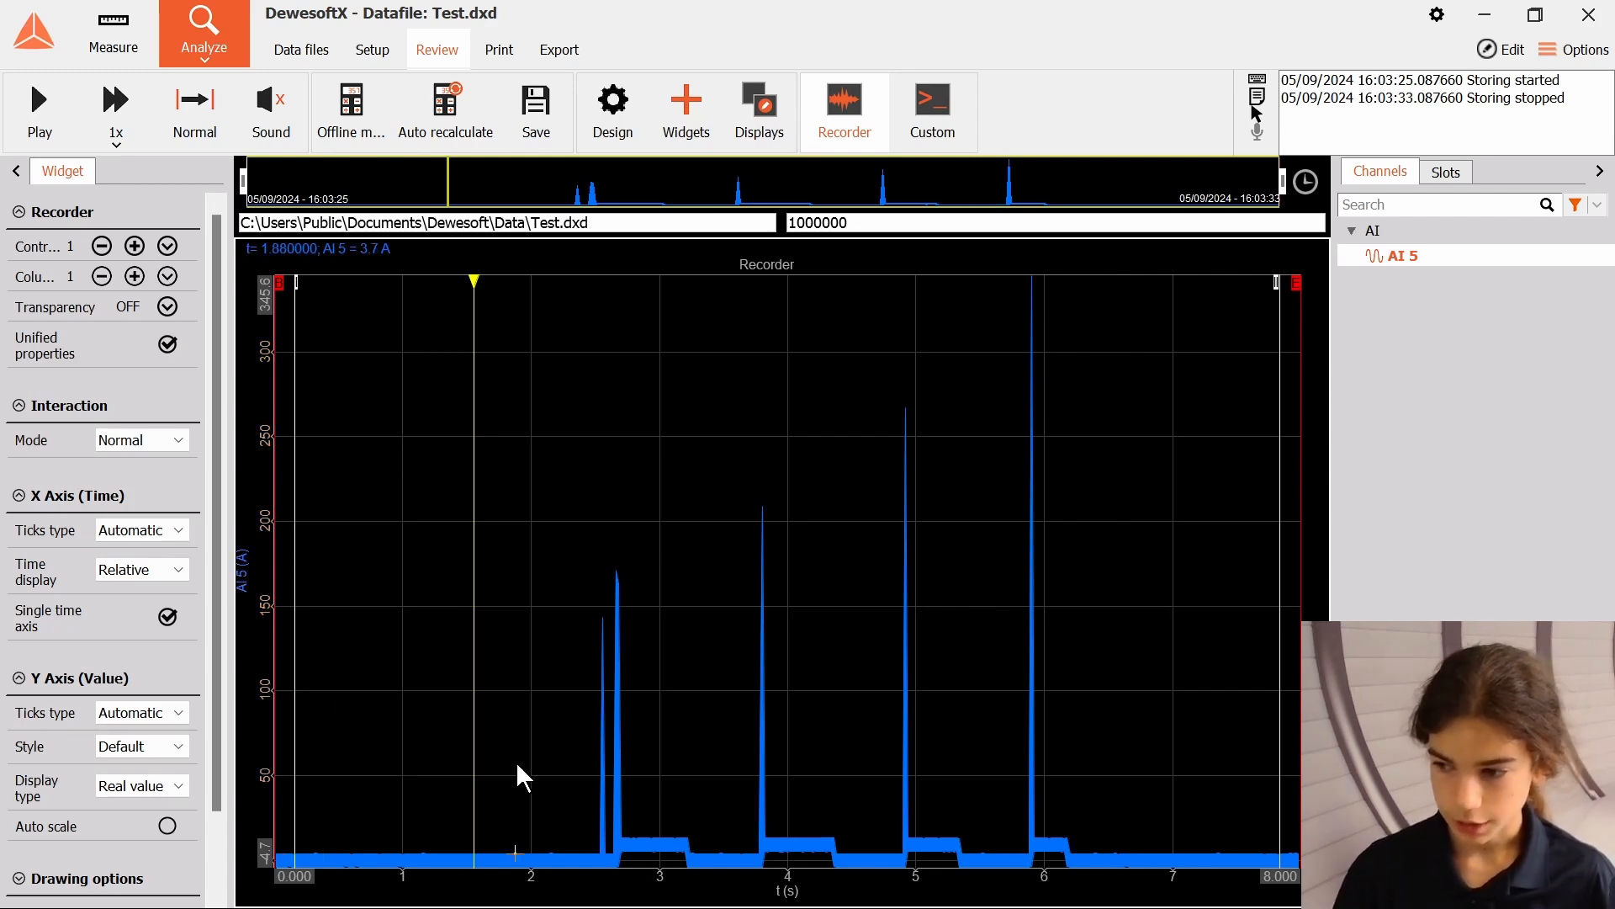
pyautogui.moveTo(534, 796)
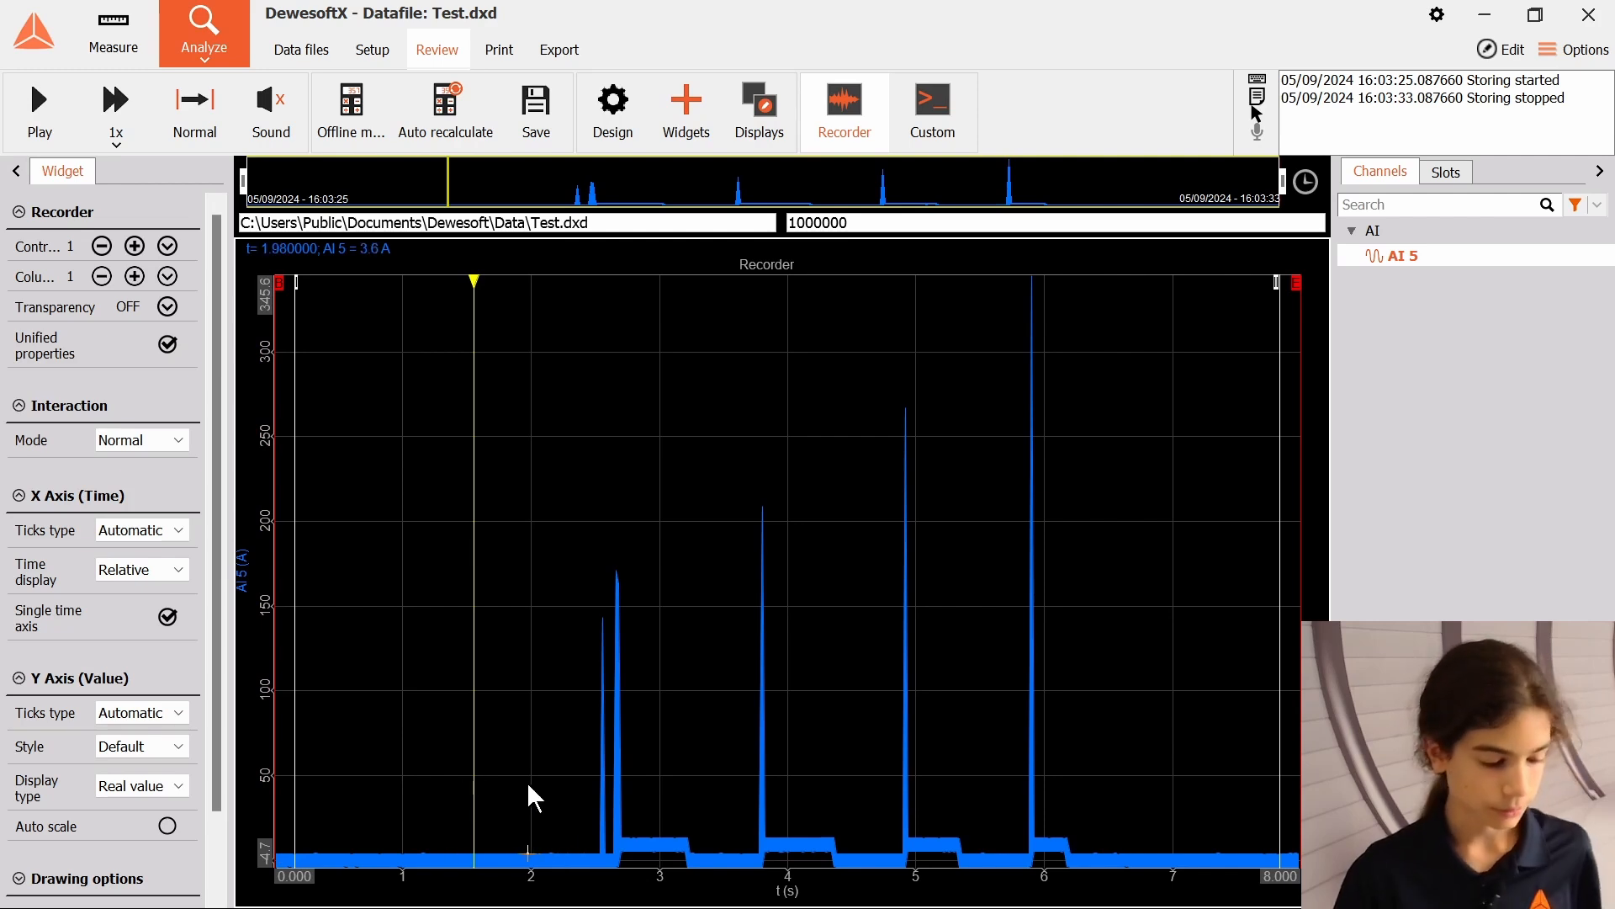